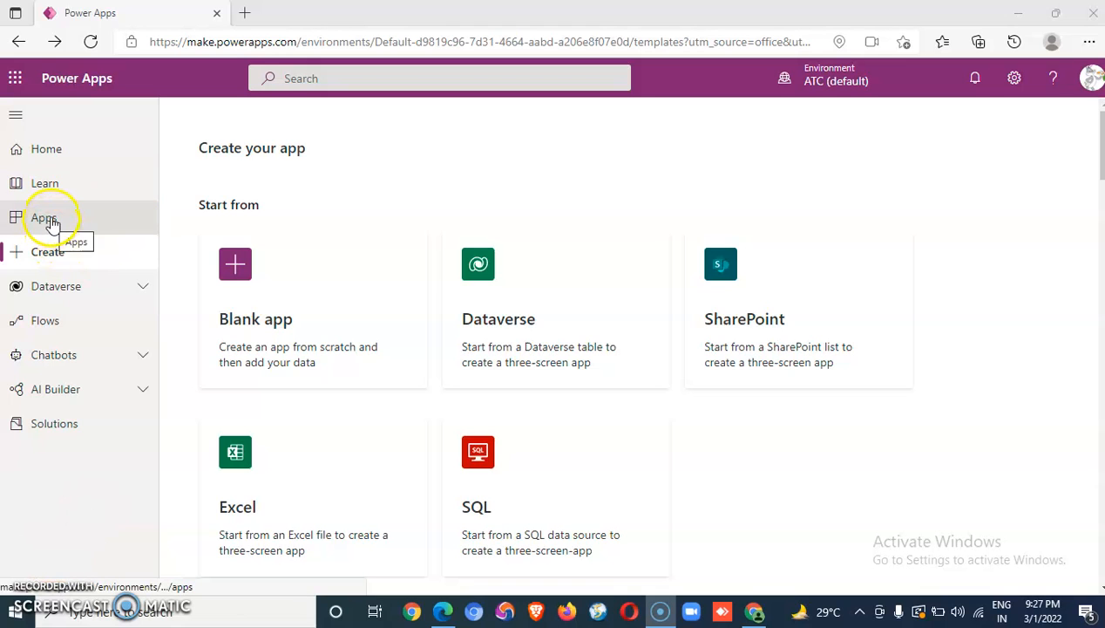
Go to Apps, then Create, and scroll down toward the Budget Tracker template
click(44, 217)
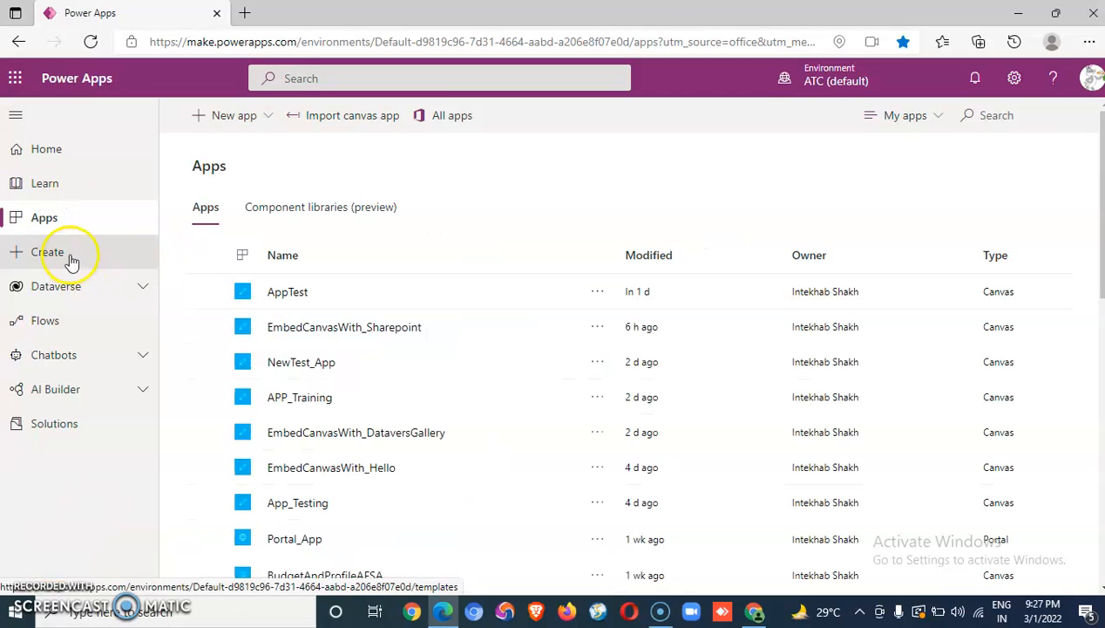
click(47, 252)
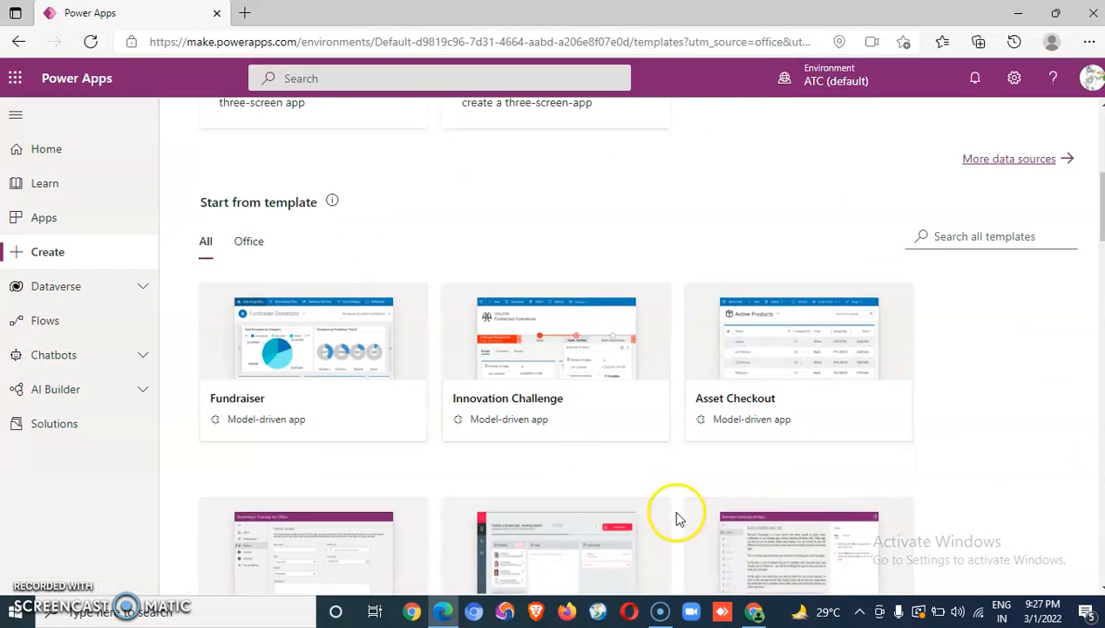
scroll(down, 3)
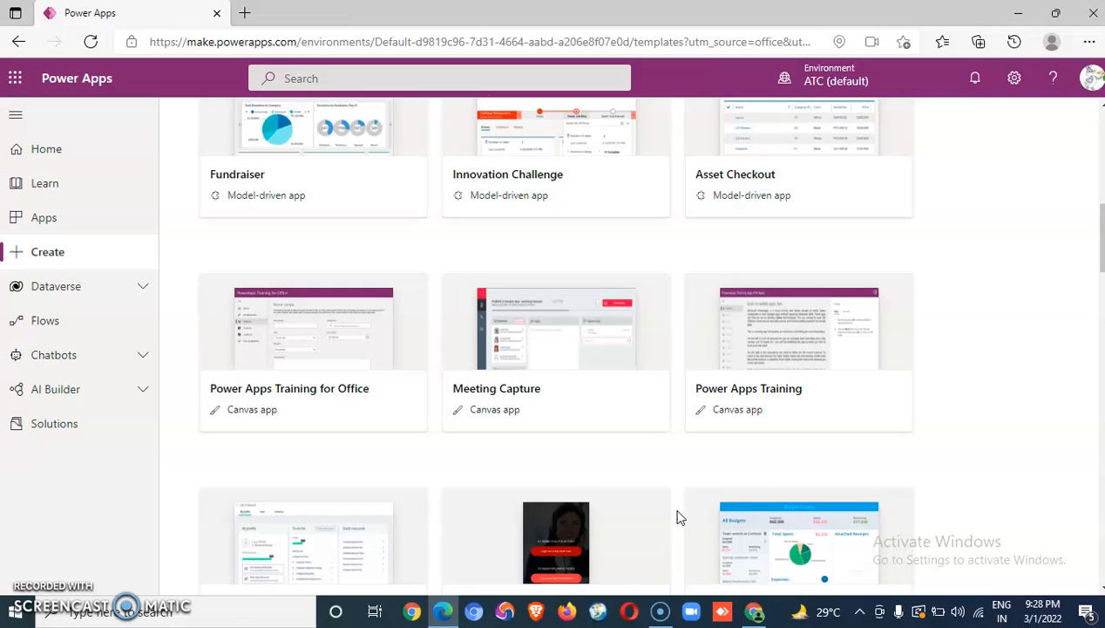
scroll(down, 3)
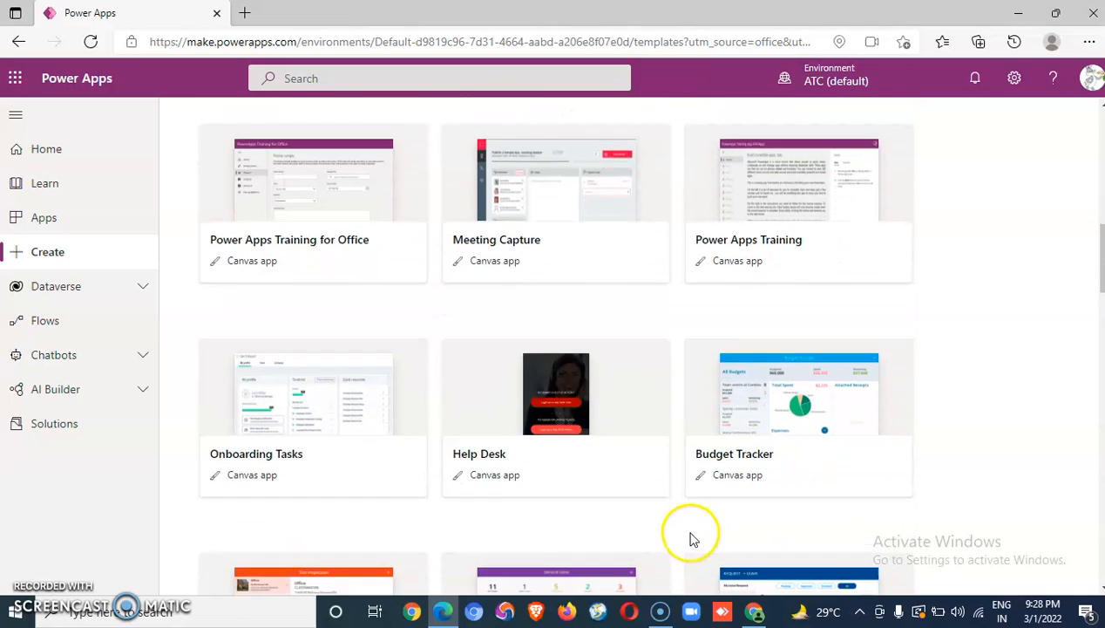
scroll(down, 3)
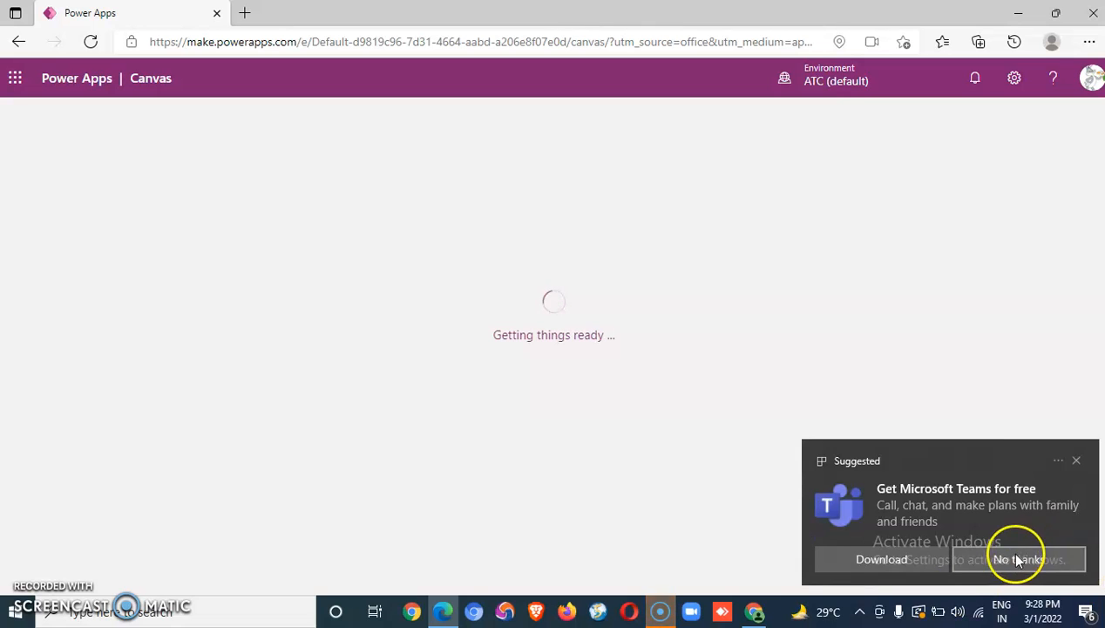
Dismiss the Teams download suggestion while the Budget Tracker template loads
click(1018, 559)
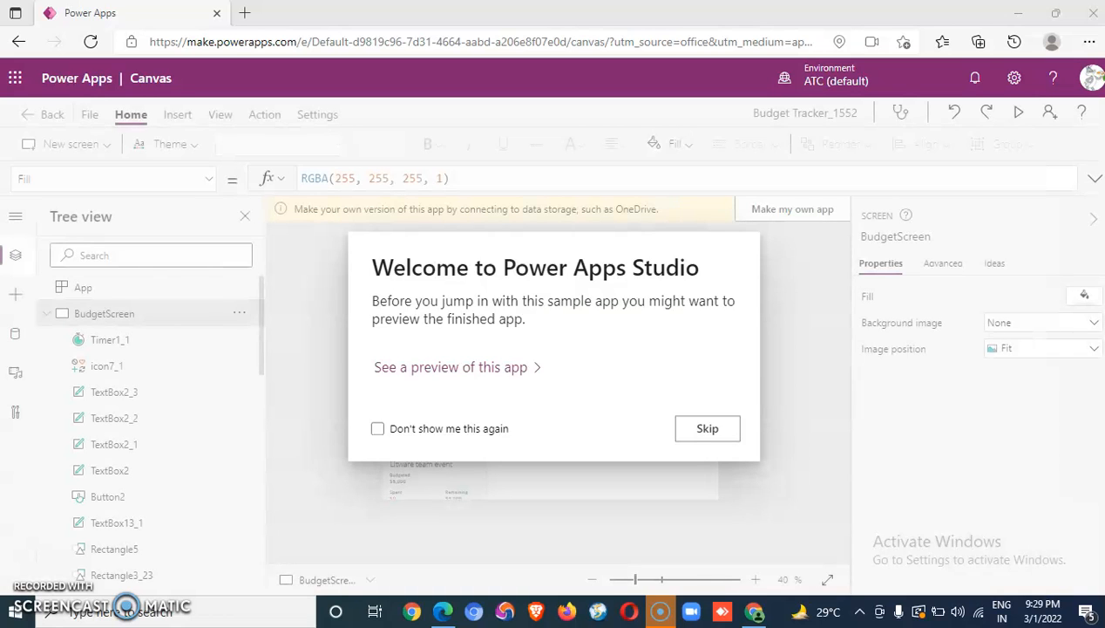
Skip the welcome message and make an own copy stored in OneDrive for Business
click(707, 428)
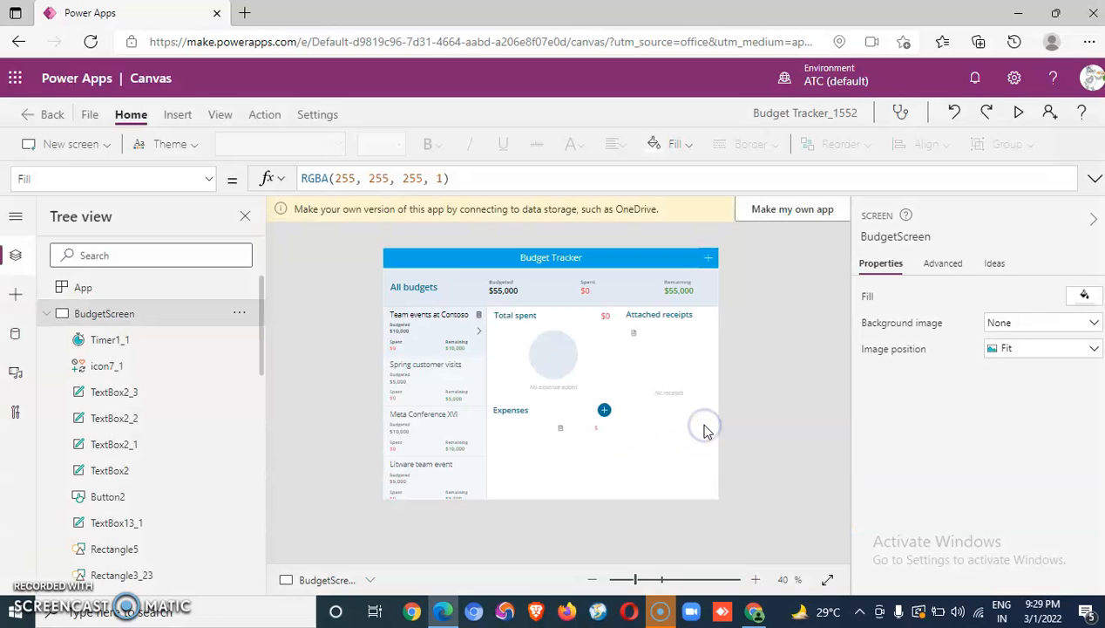
mouse_move(791, 209)
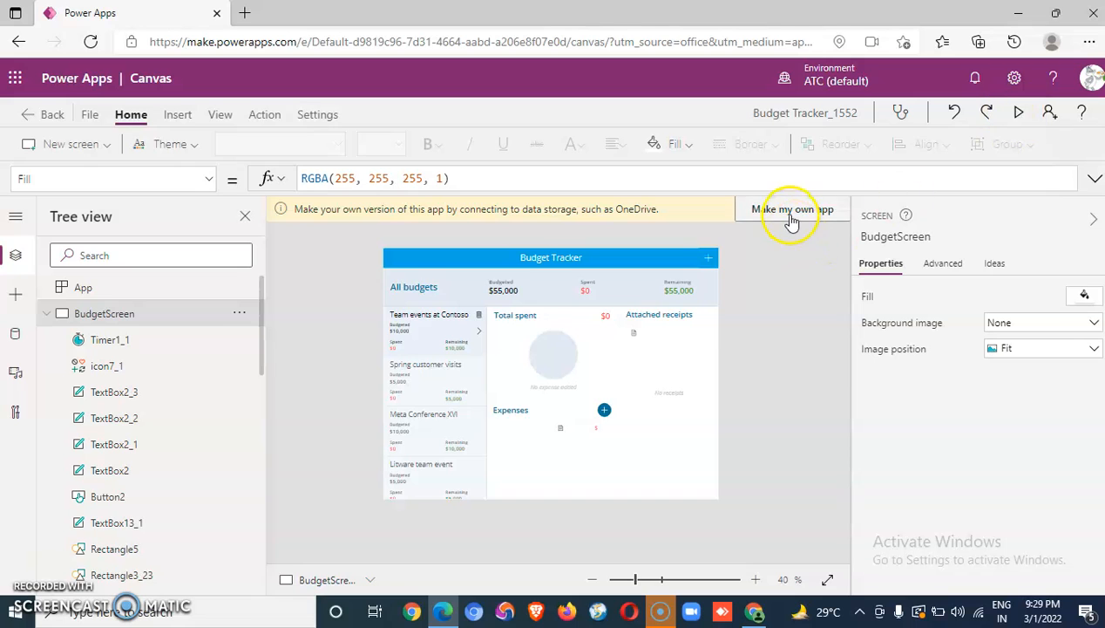
click(790, 209)
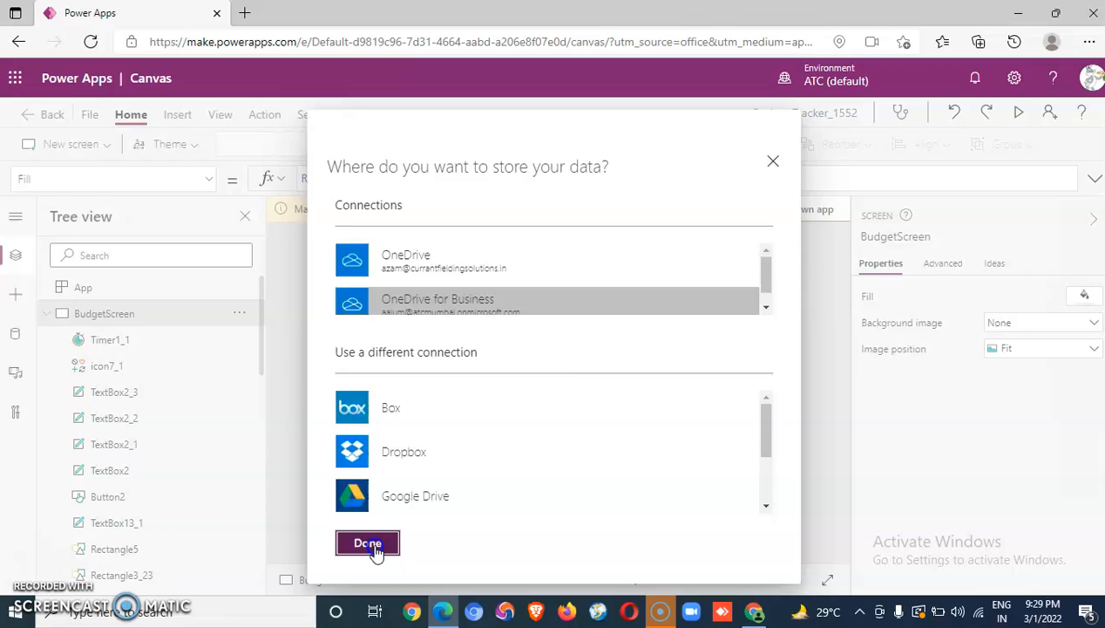
click(367, 543)
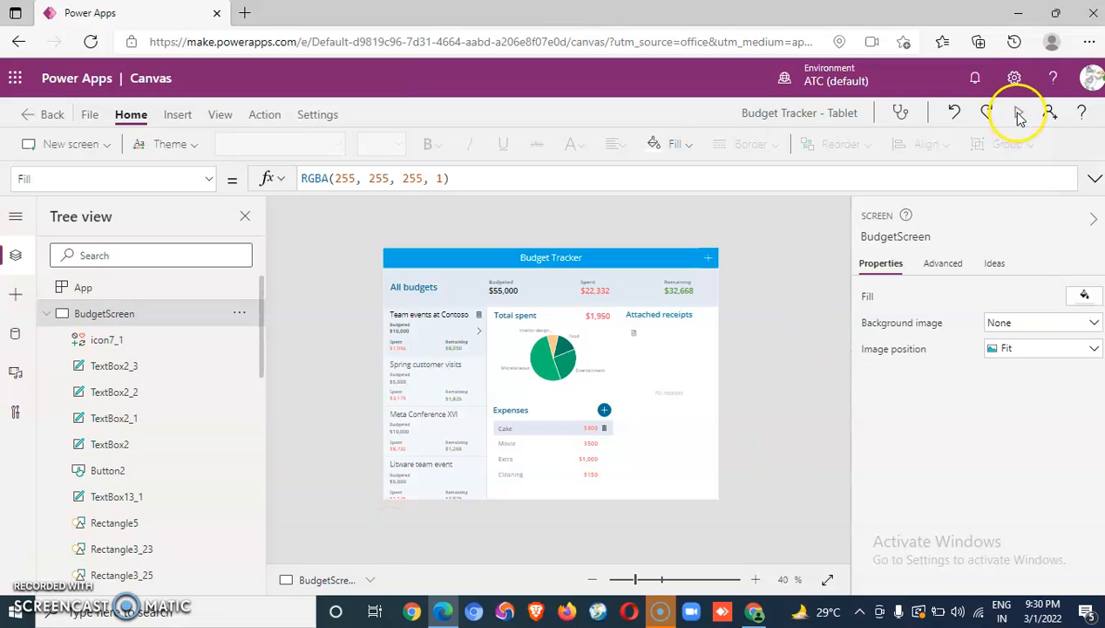
In preview, add and save a new budget titled Intekhab for $10,000
click(1017, 112)
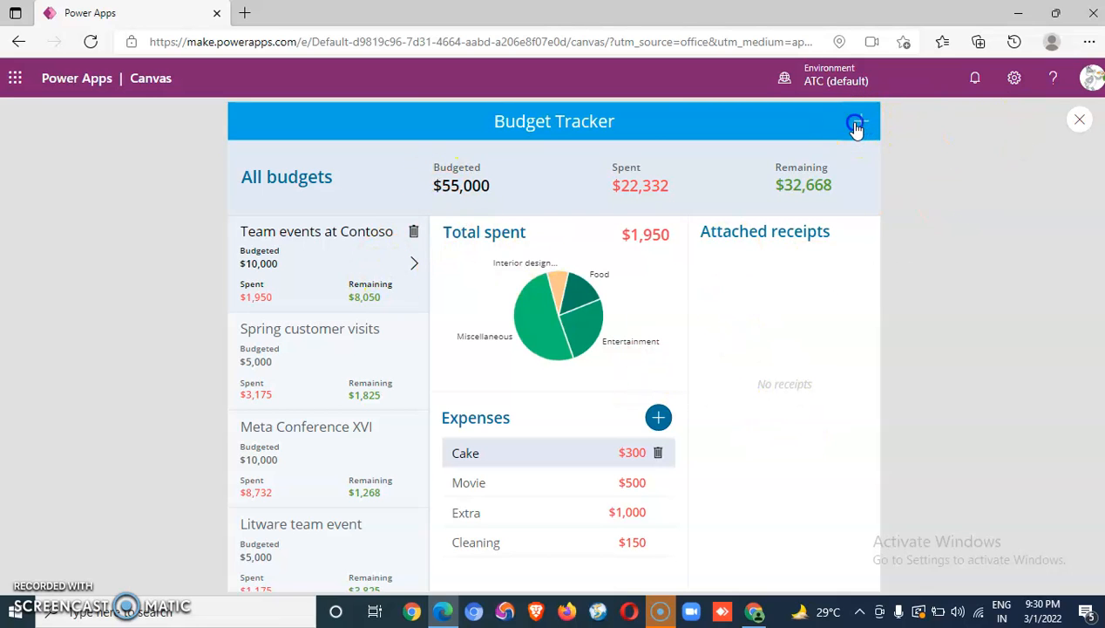
click(856, 123)
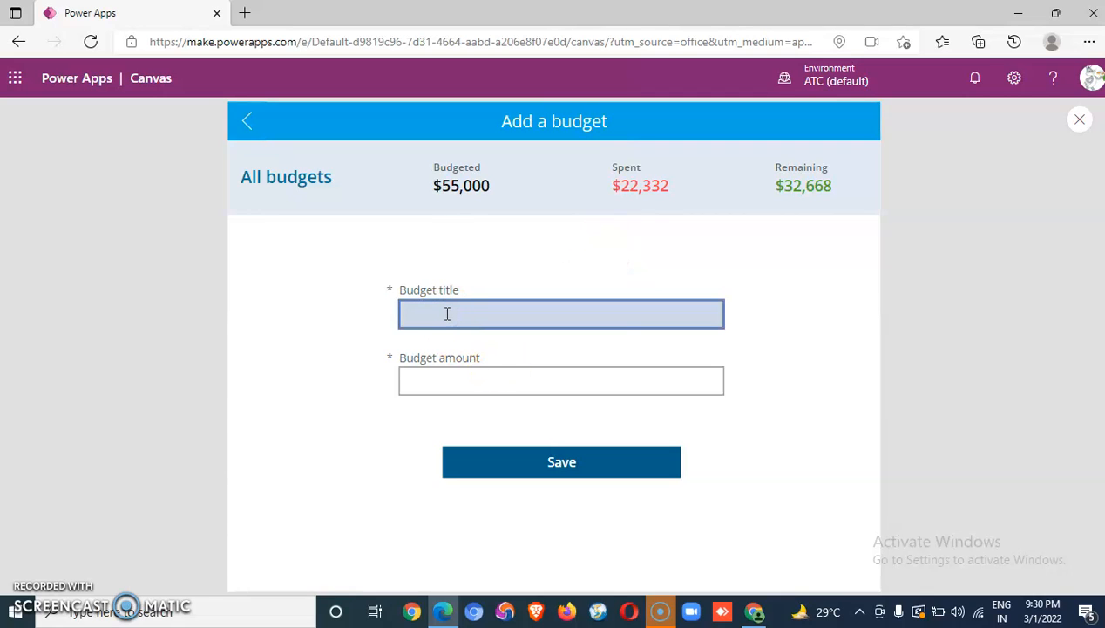
text(Intekhab Budget)
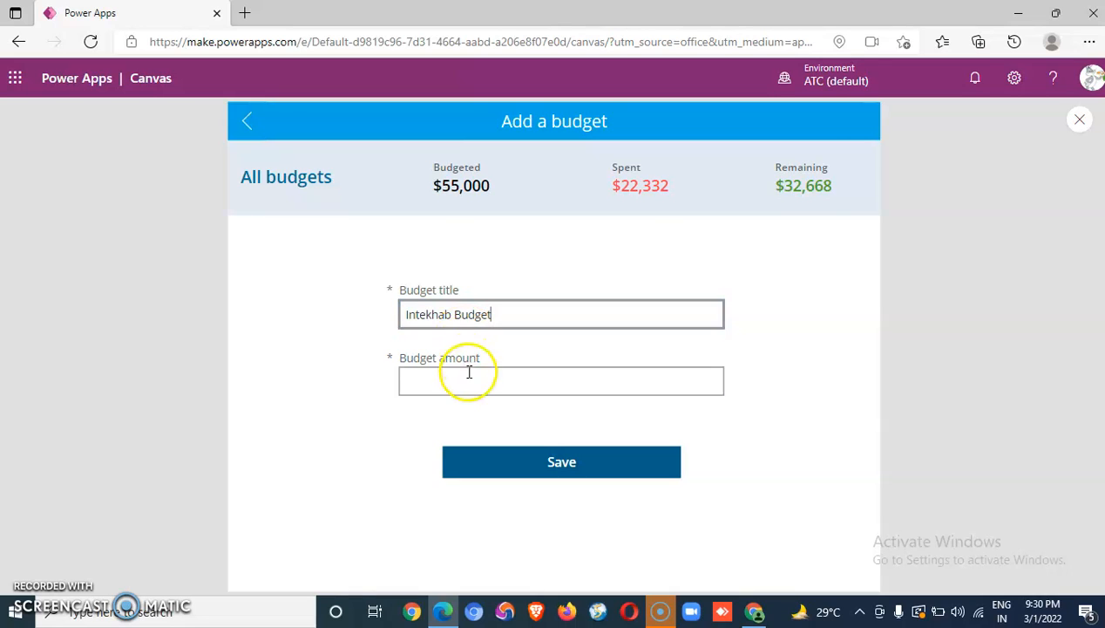
text(10000)
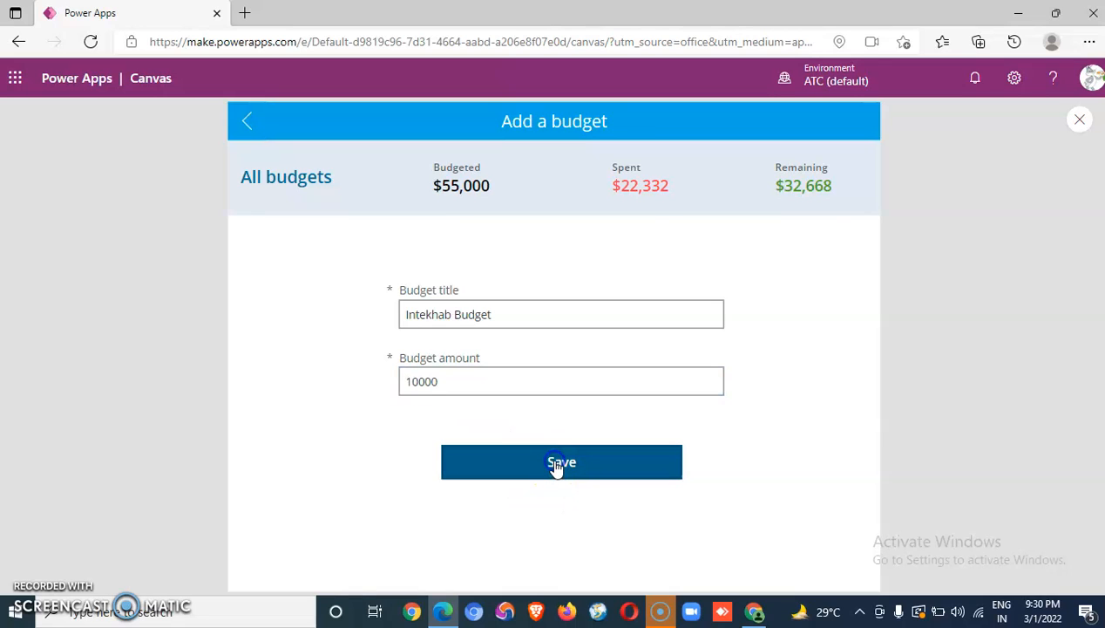
click(561, 462)
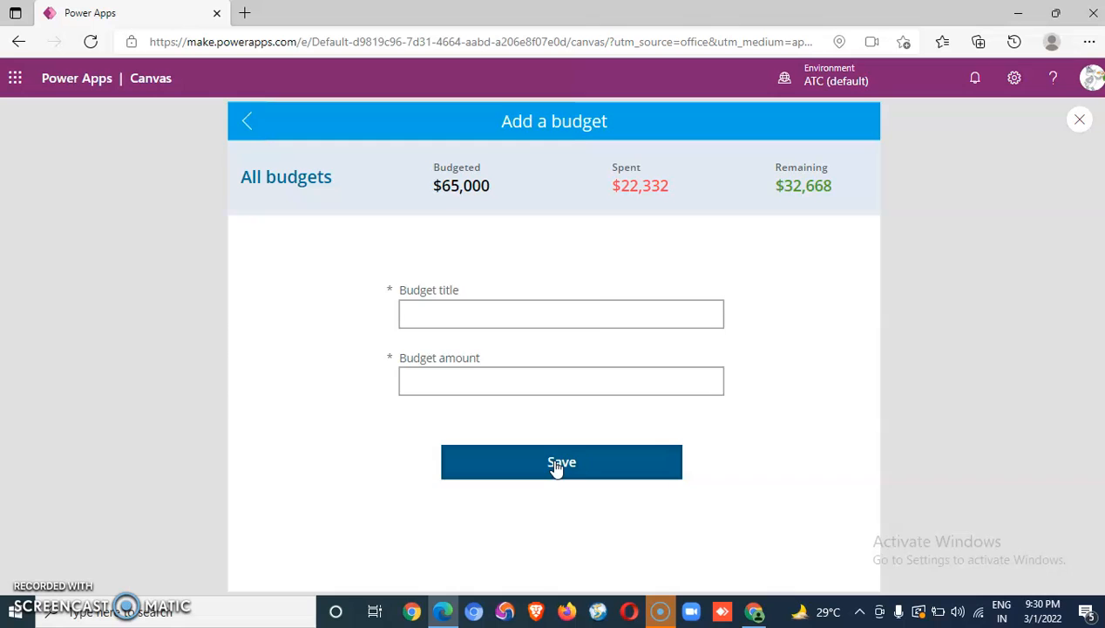
Return to all budgets and open the new Intekhab Budget's details
click(561, 462)
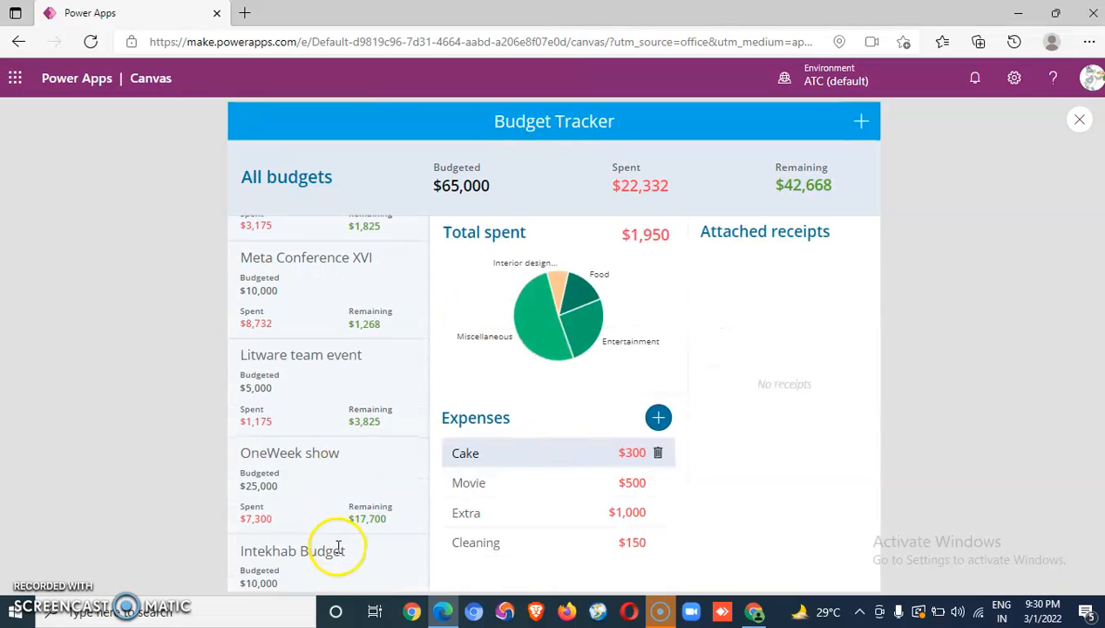
scroll(down, 3)
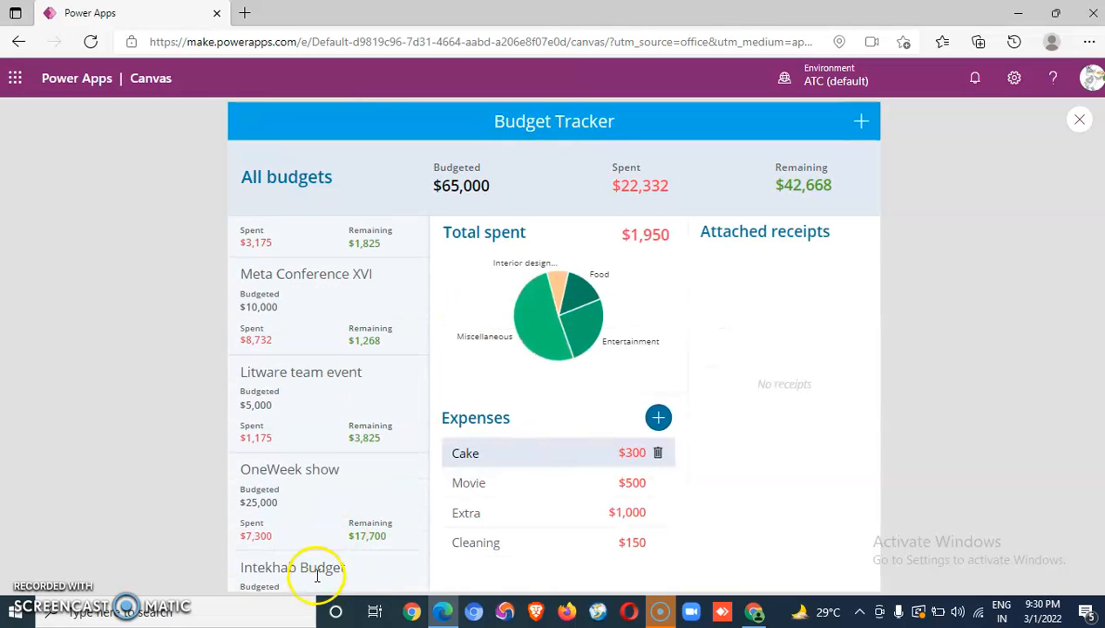
click(316, 568)
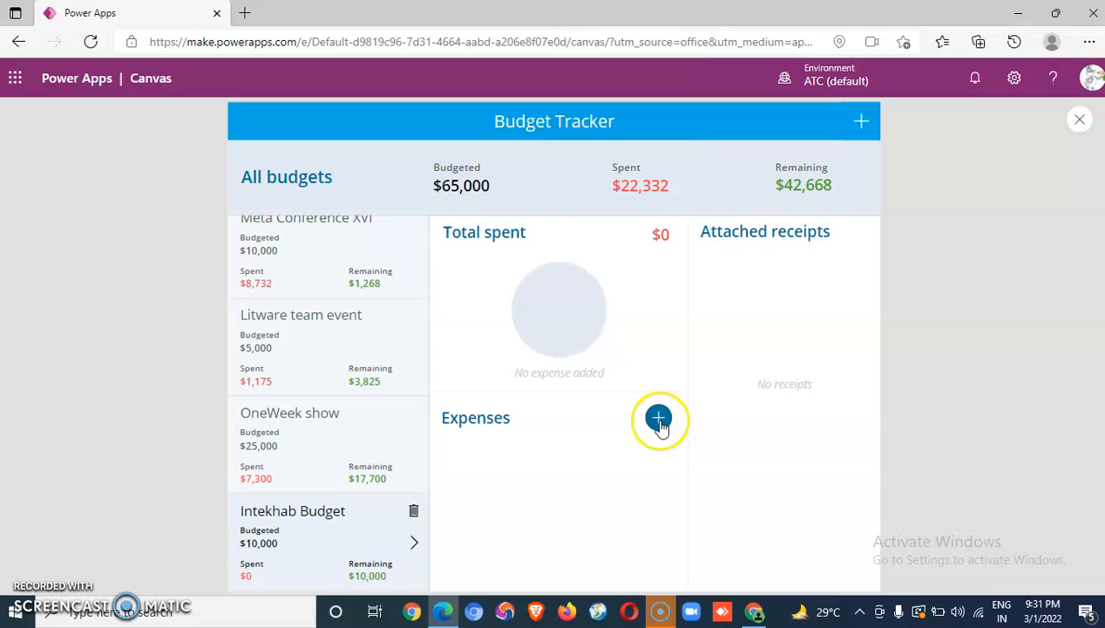
Start a new expense named Travel for $500 in the Transport category
click(658, 420)
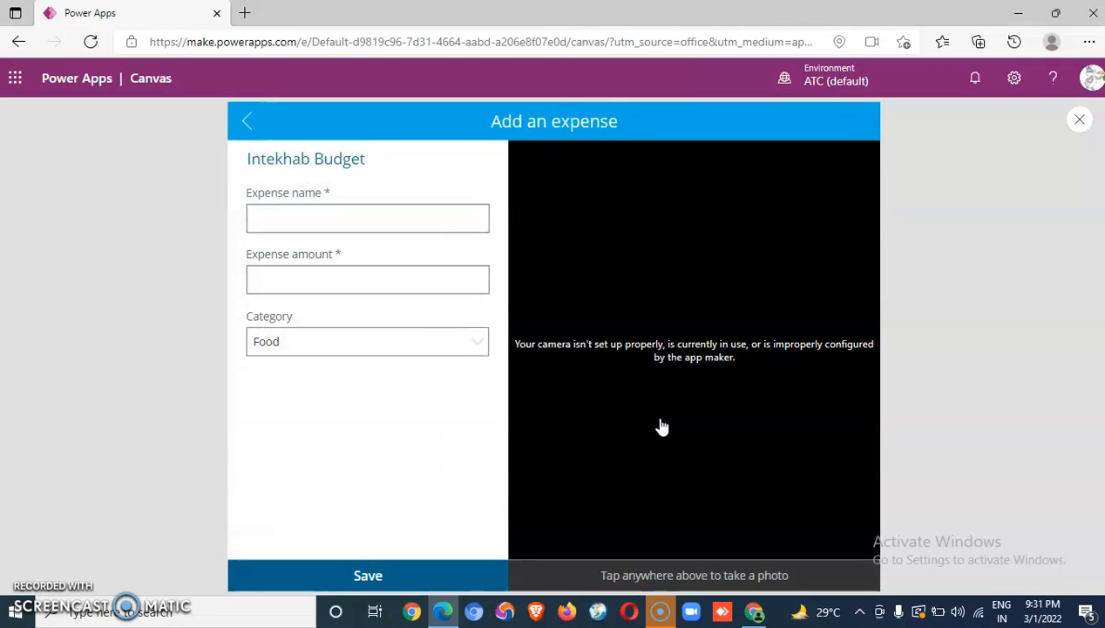
click(345, 218)
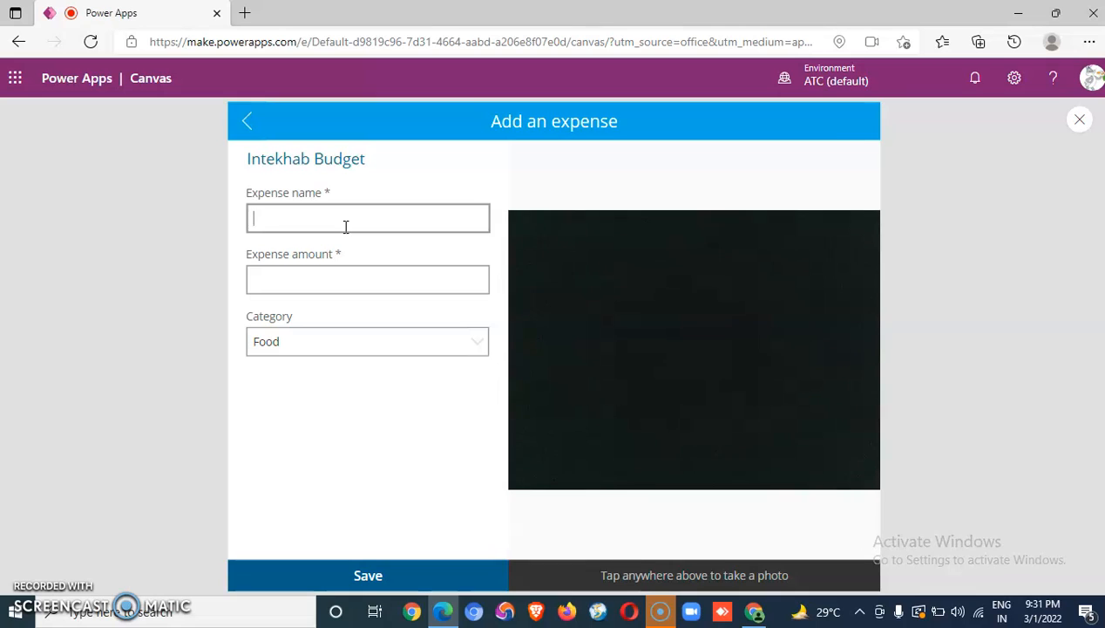
text(Trav)
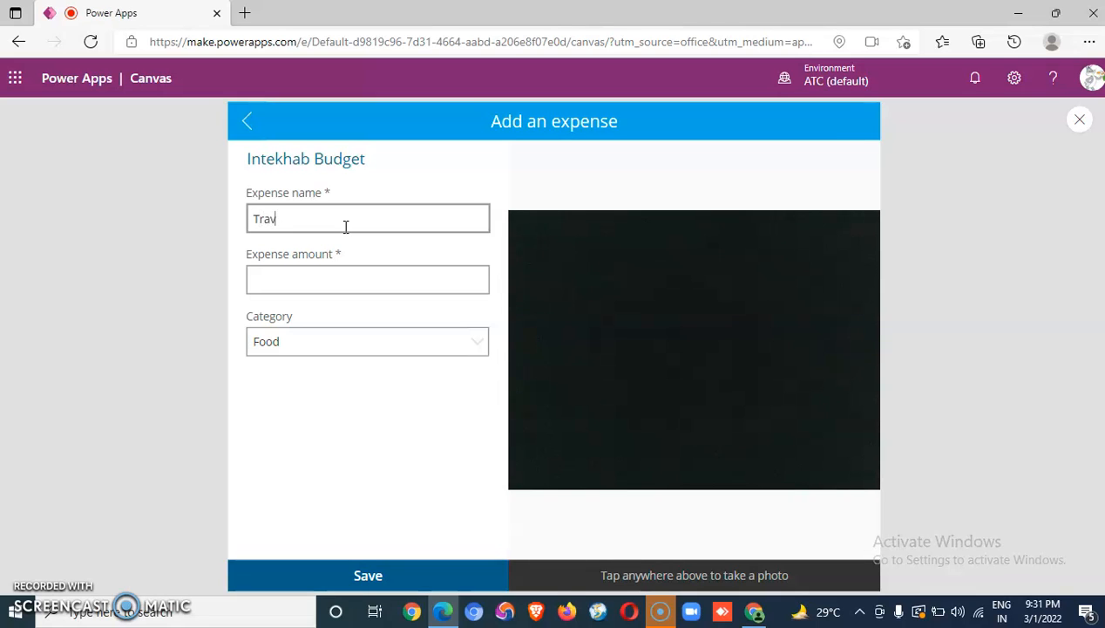
text(el)
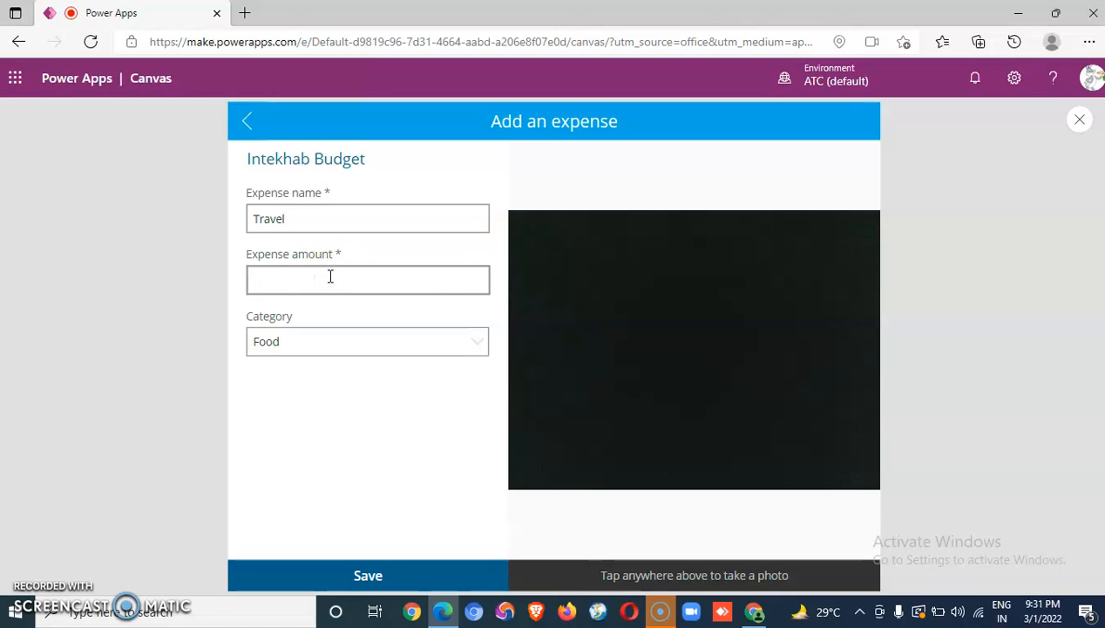
text(500)
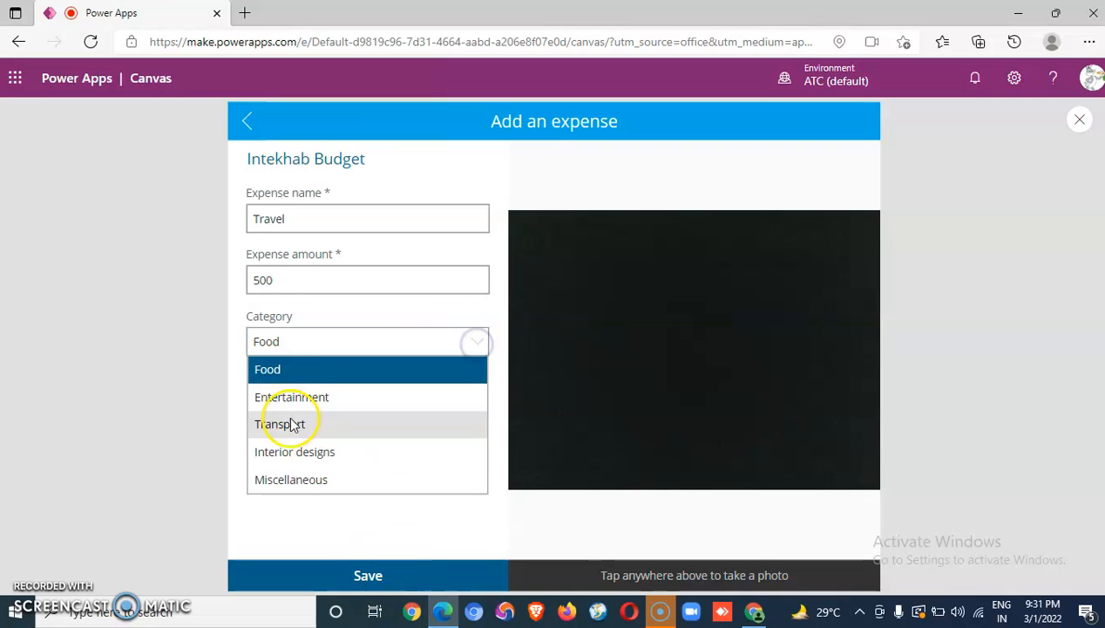
click(280, 423)
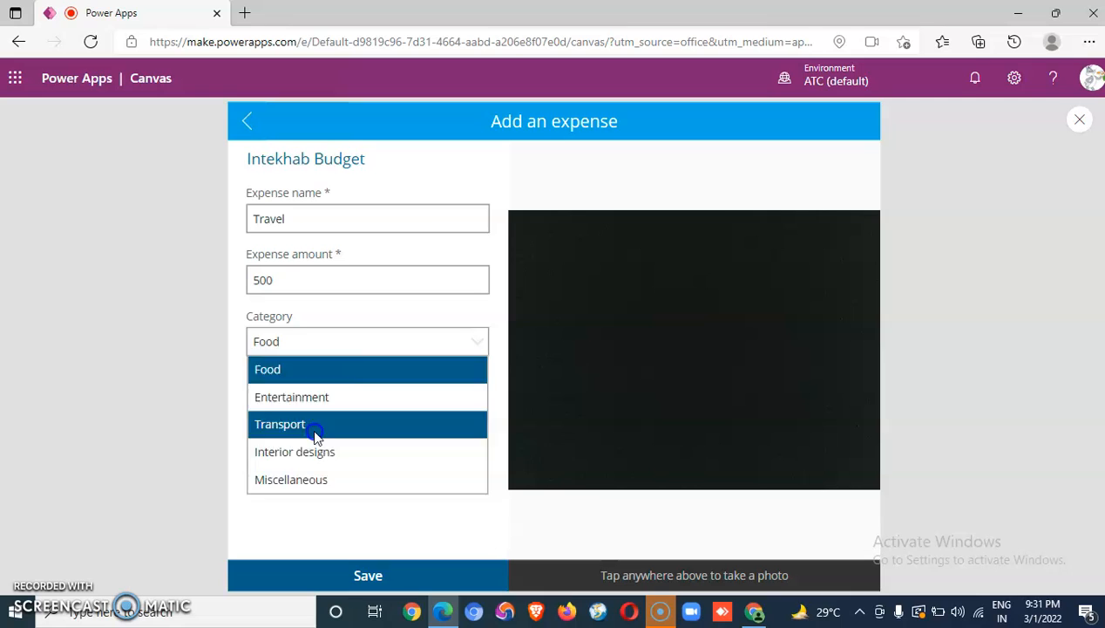
click(305, 424)
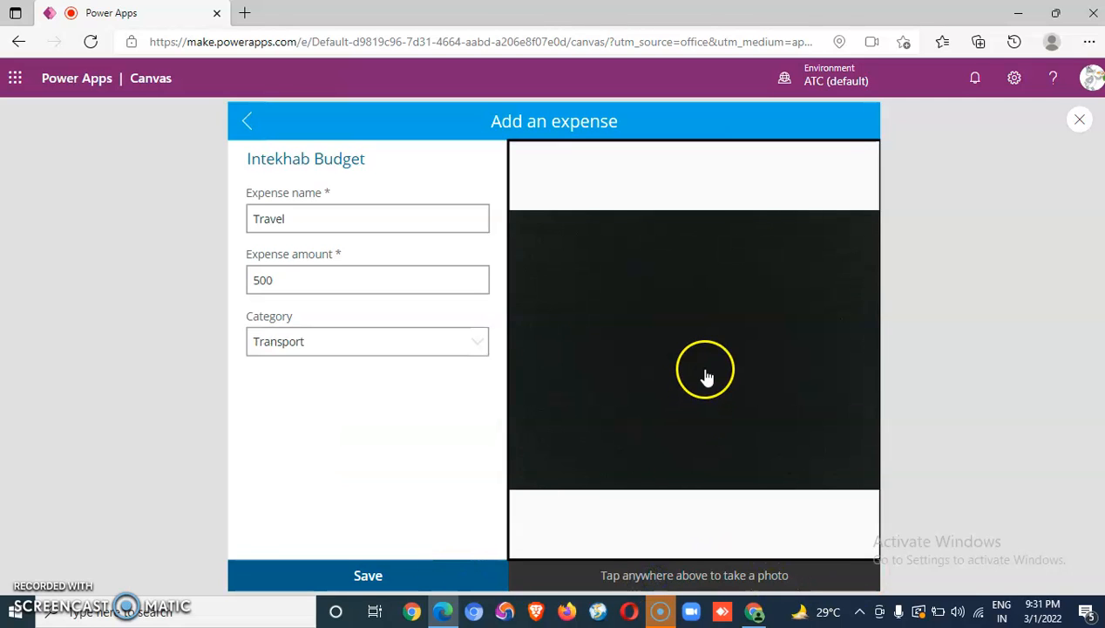
Capture and accept a receipt photo, then save the Travel expense
click(706, 370)
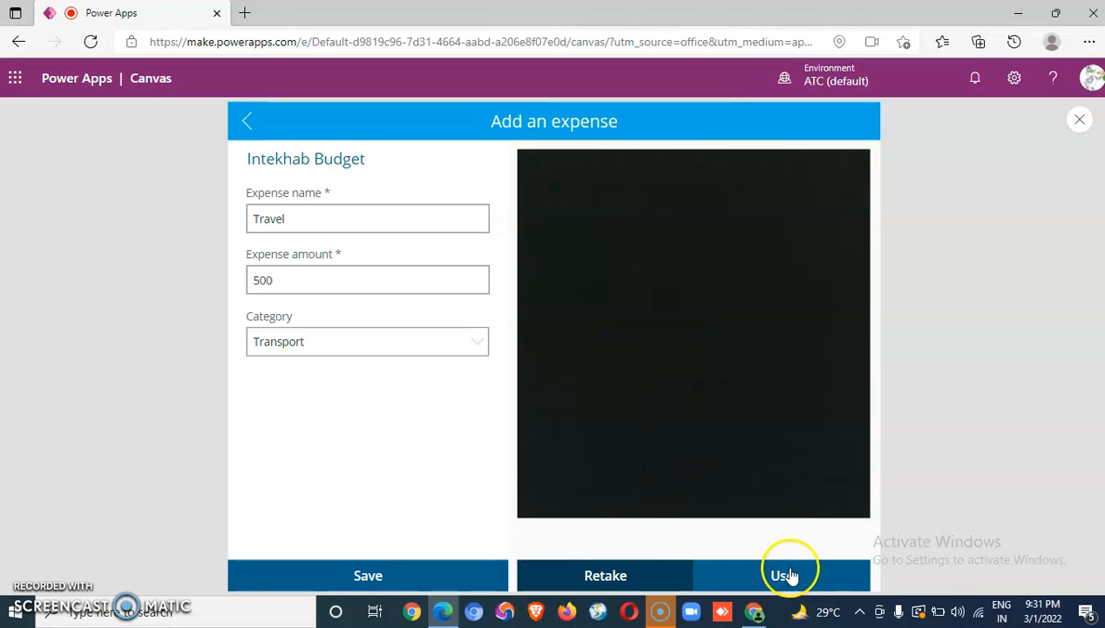
click(786, 573)
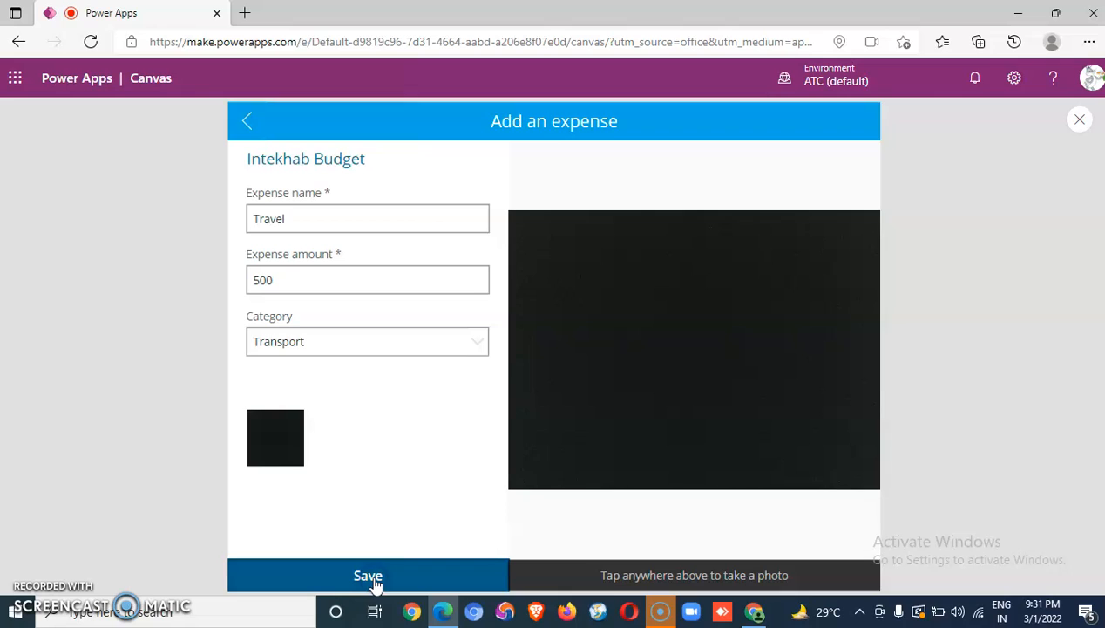
click(367, 575)
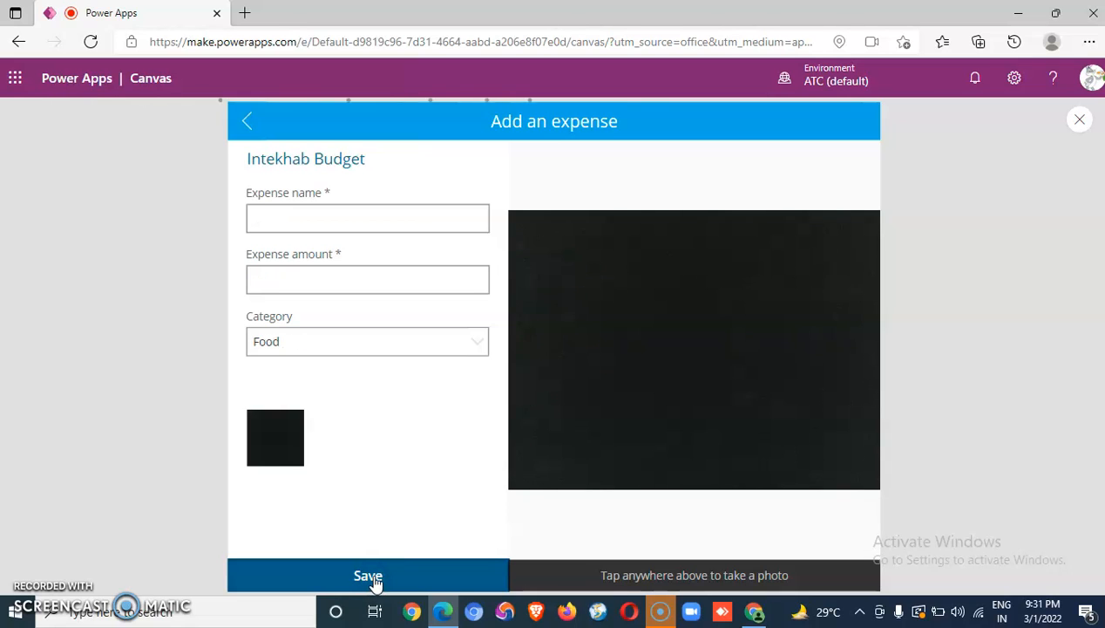
Enter a $20 Food expense with a receipt photo and return to the budget overview
click(368, 576)
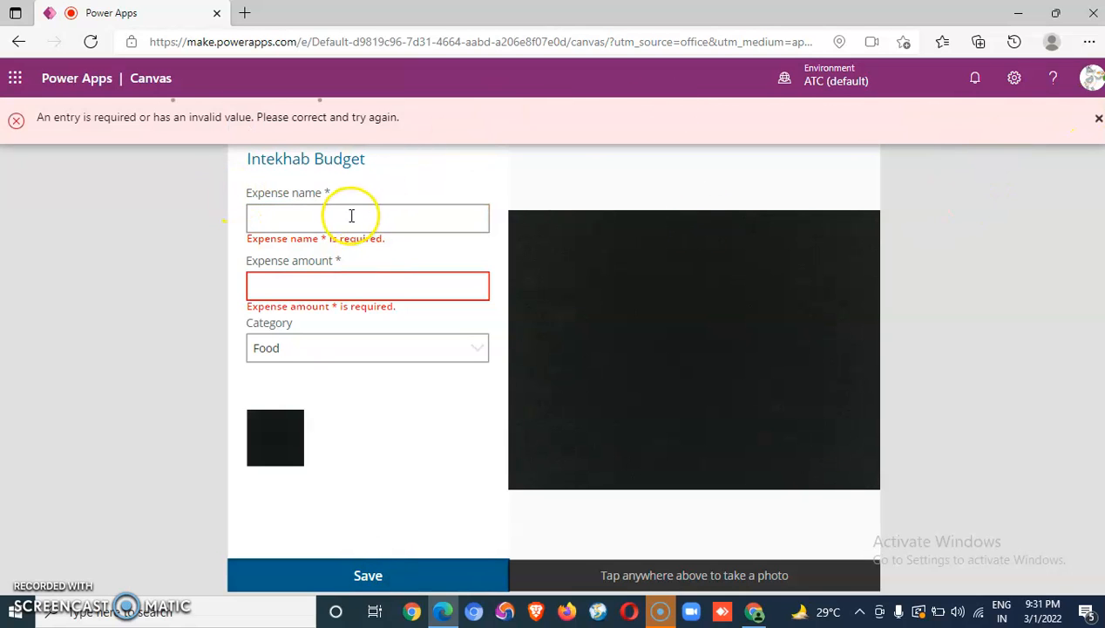
text(E)
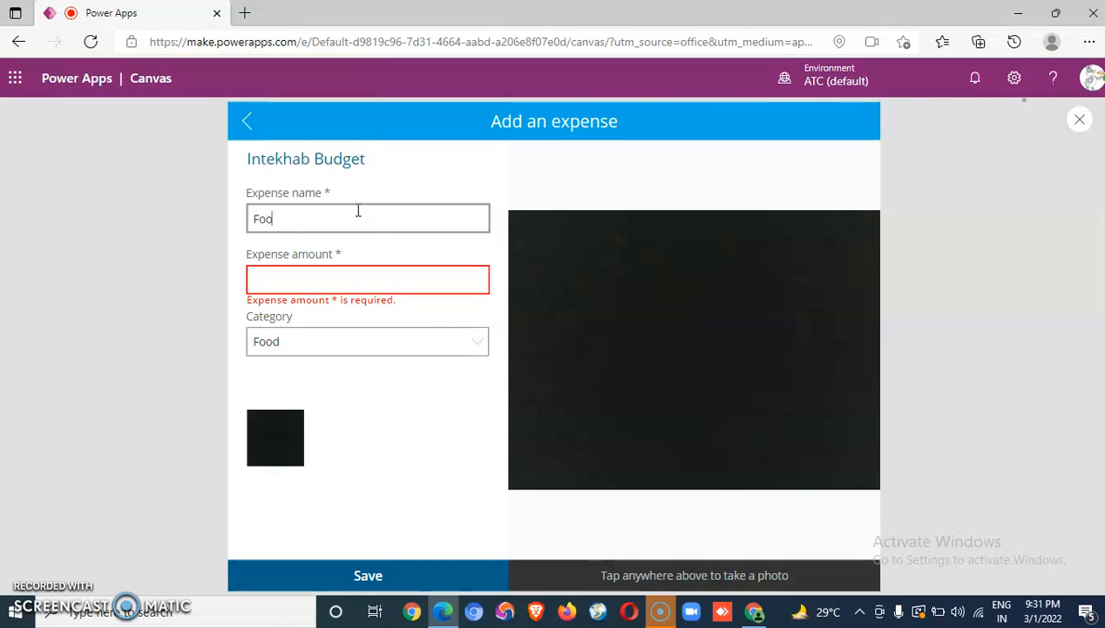
click(367, 279)
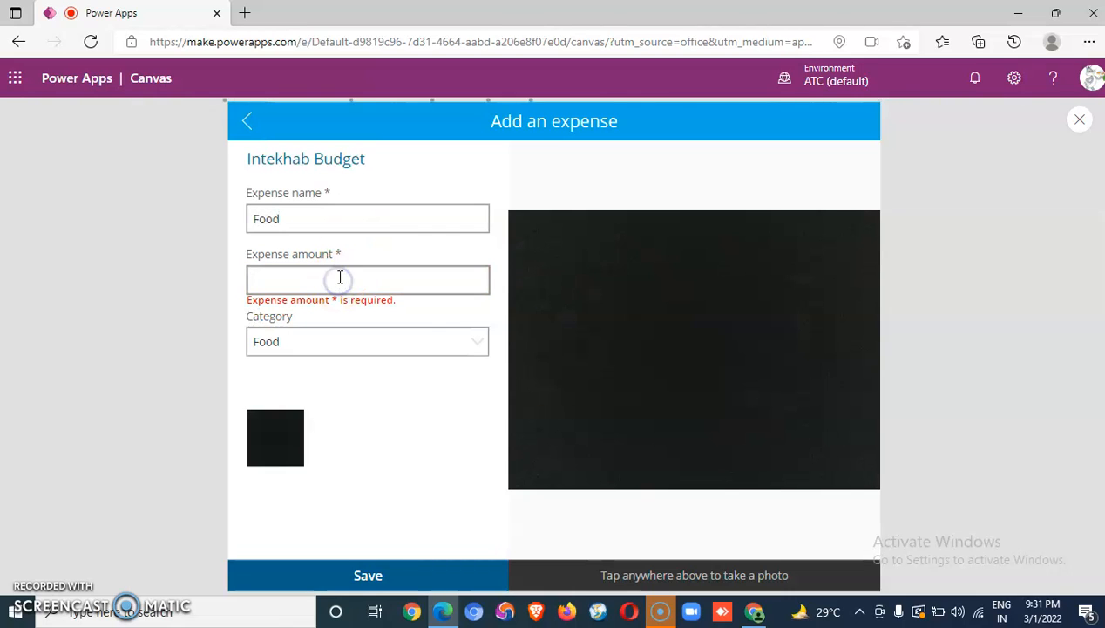
text(2)
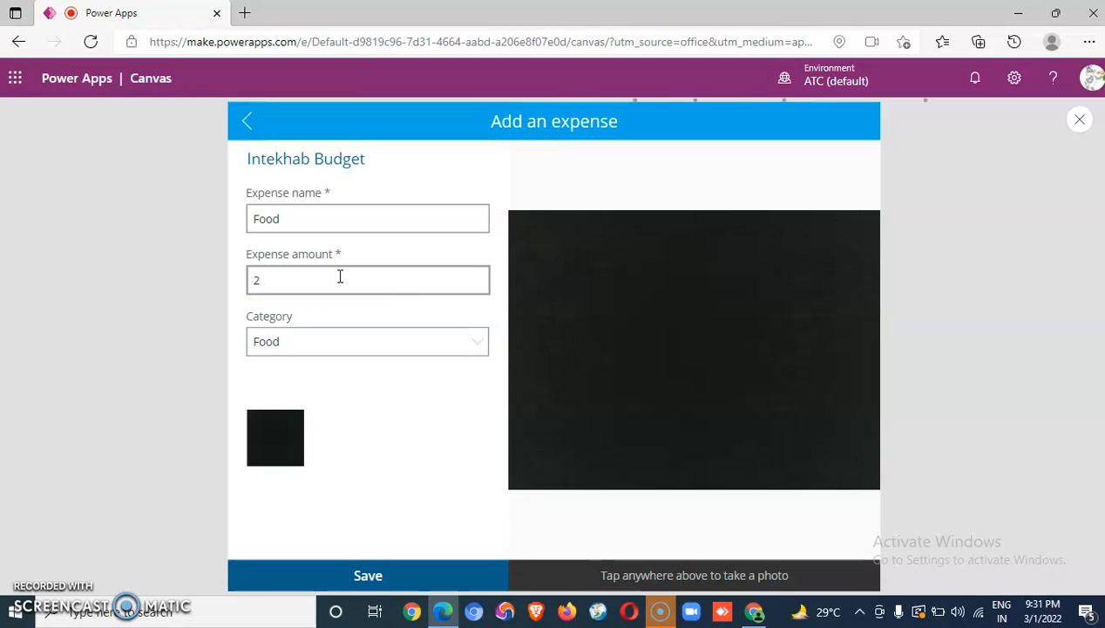
text(0)
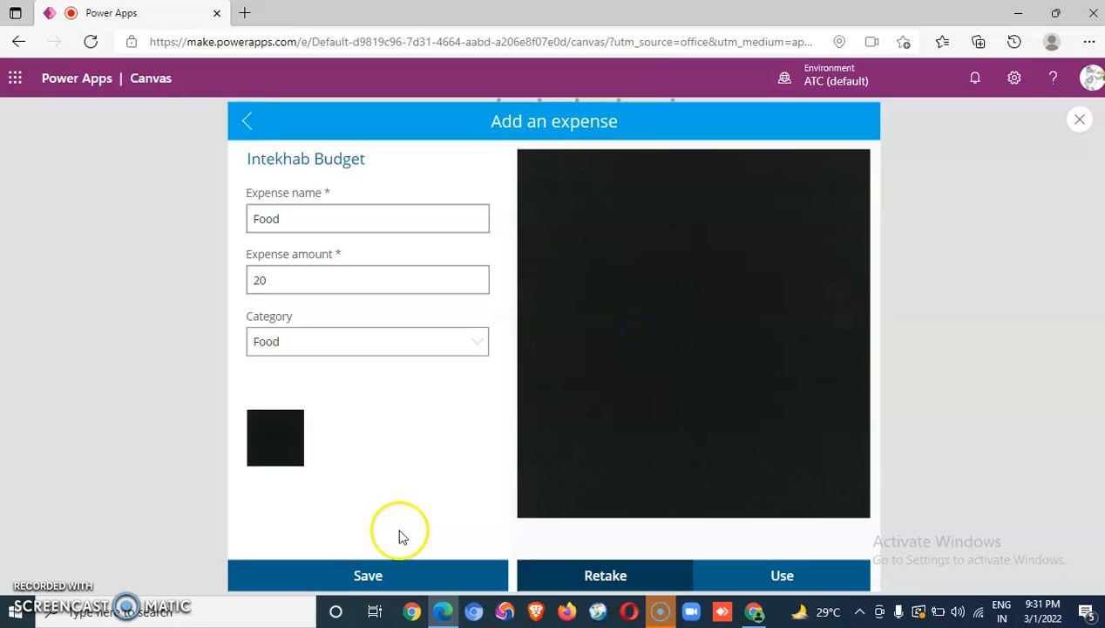
click(782, 575)
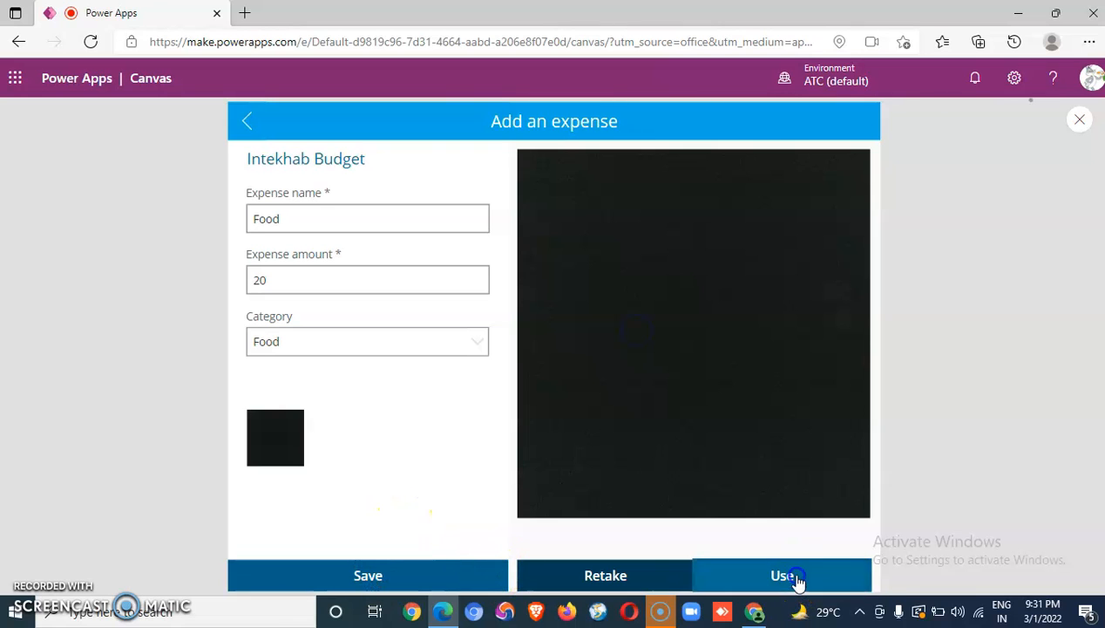
click(781, 575)
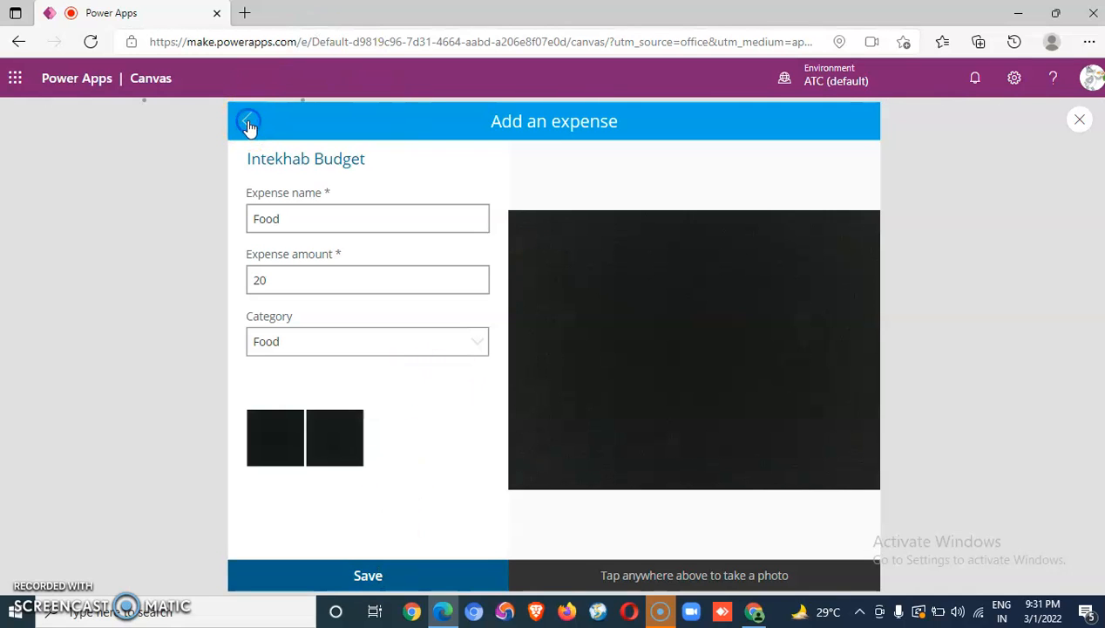
click(249, 122)
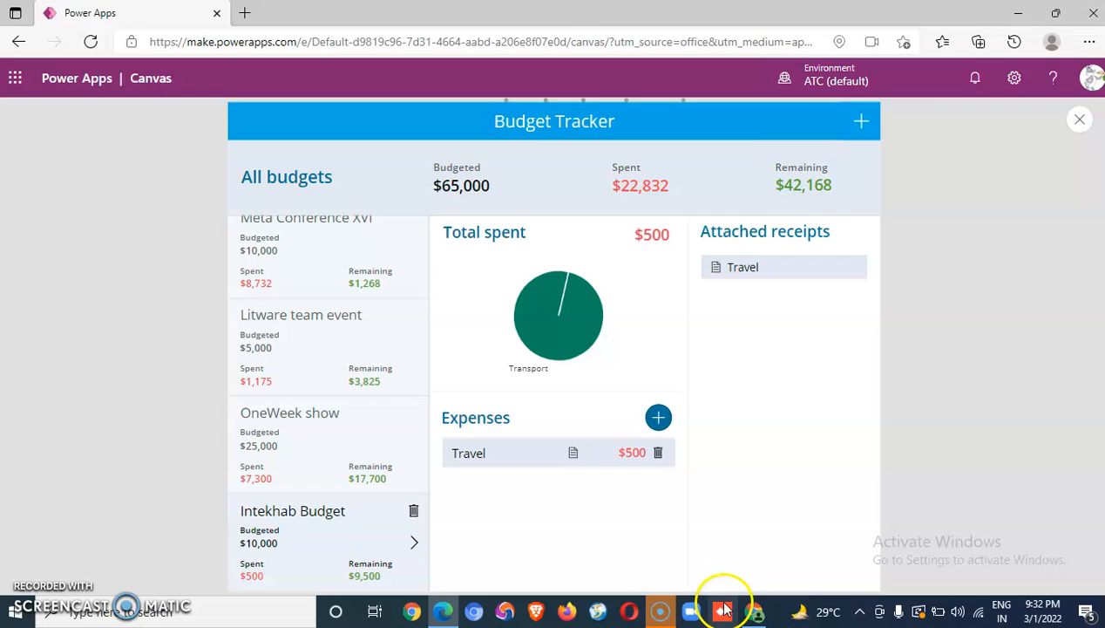
mouse_move(719, 274)
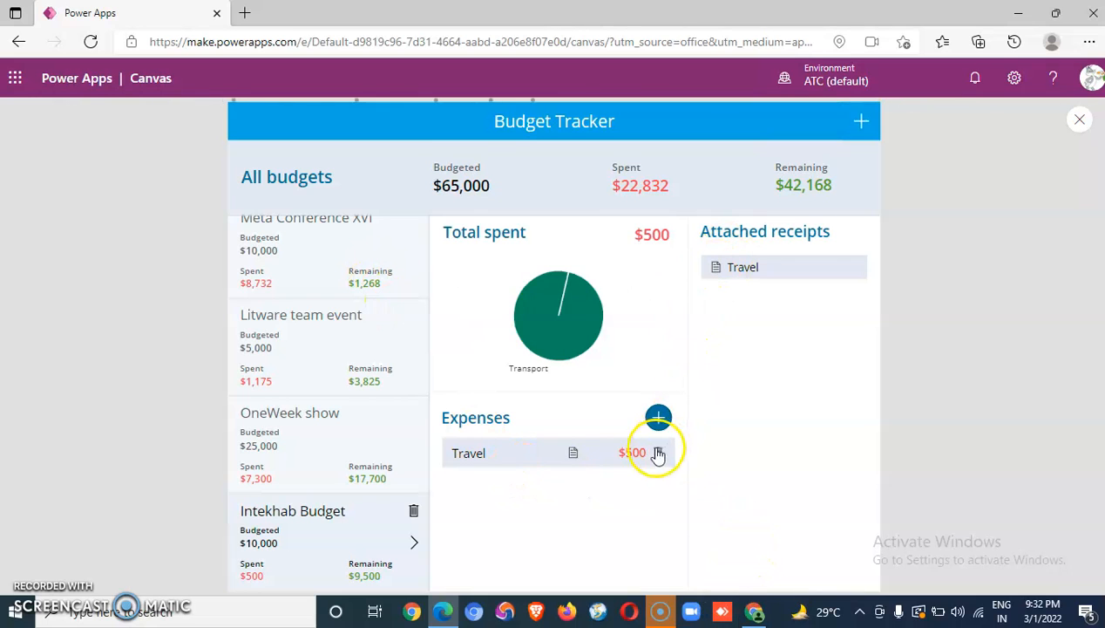
Start another expense, beginning its name with 'P'
click(658, 417)
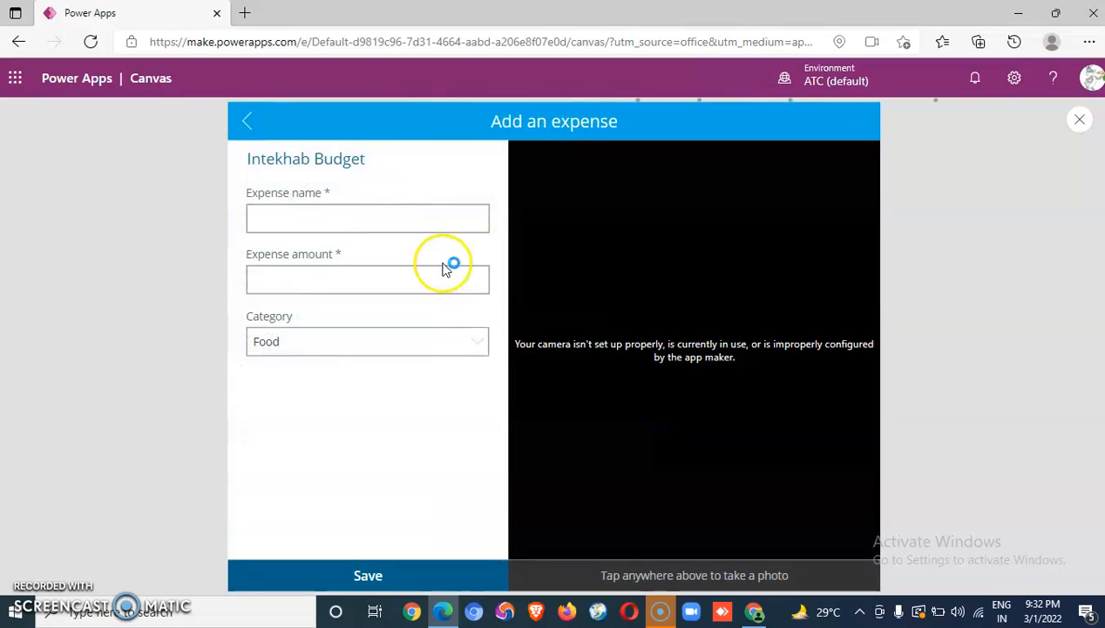
click(367, 217)
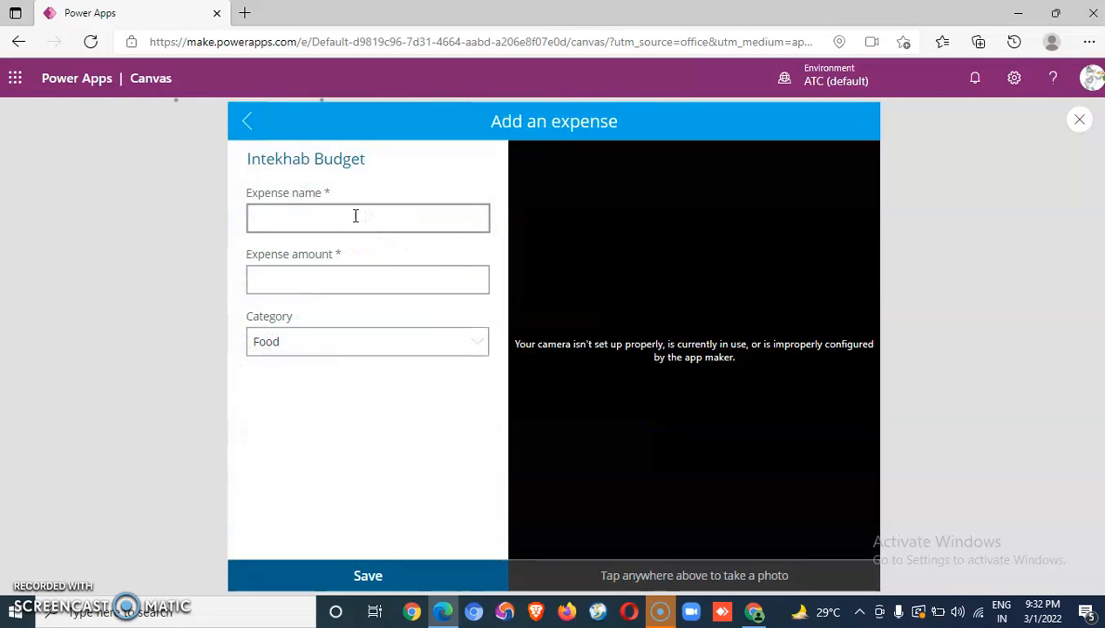
text(P)
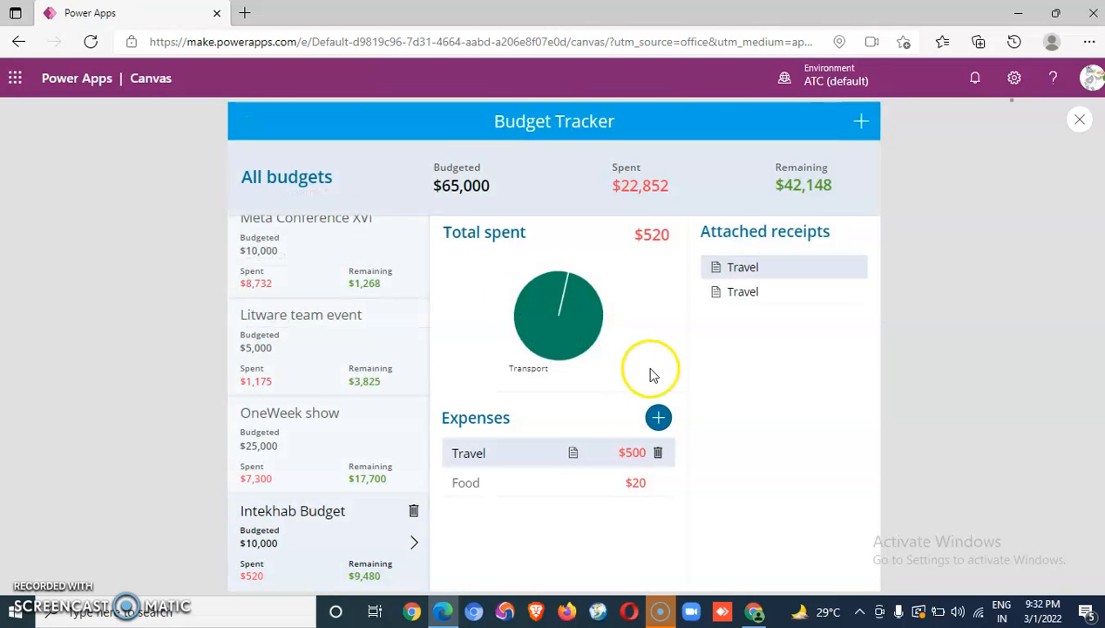
mouse_move(658, 417)
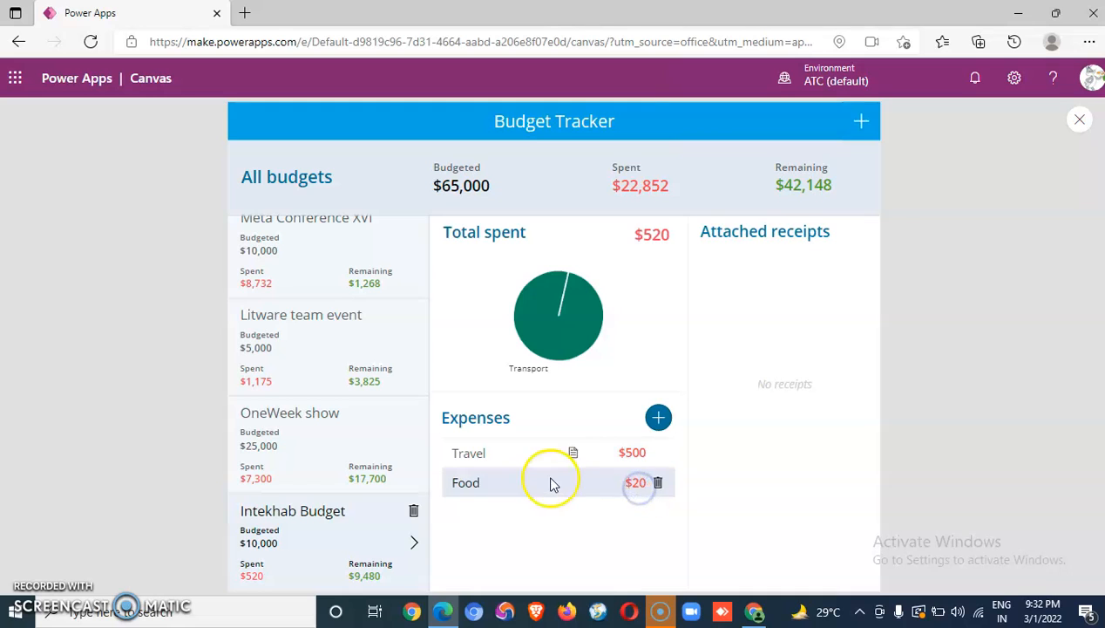
mouse_move(350, 374)
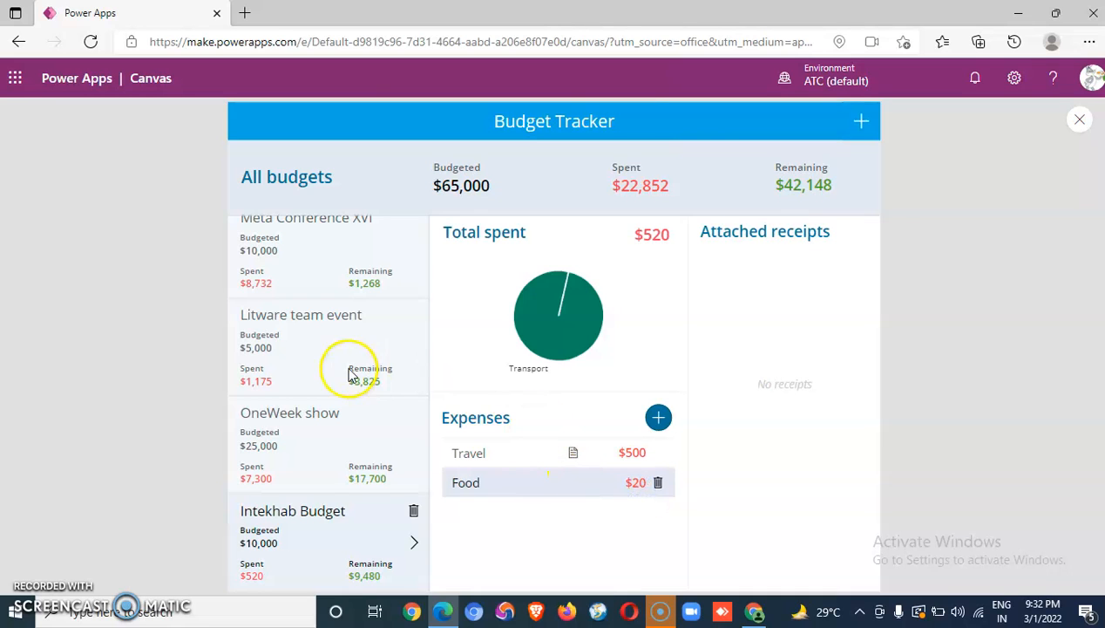
mouse_move(375, 414)
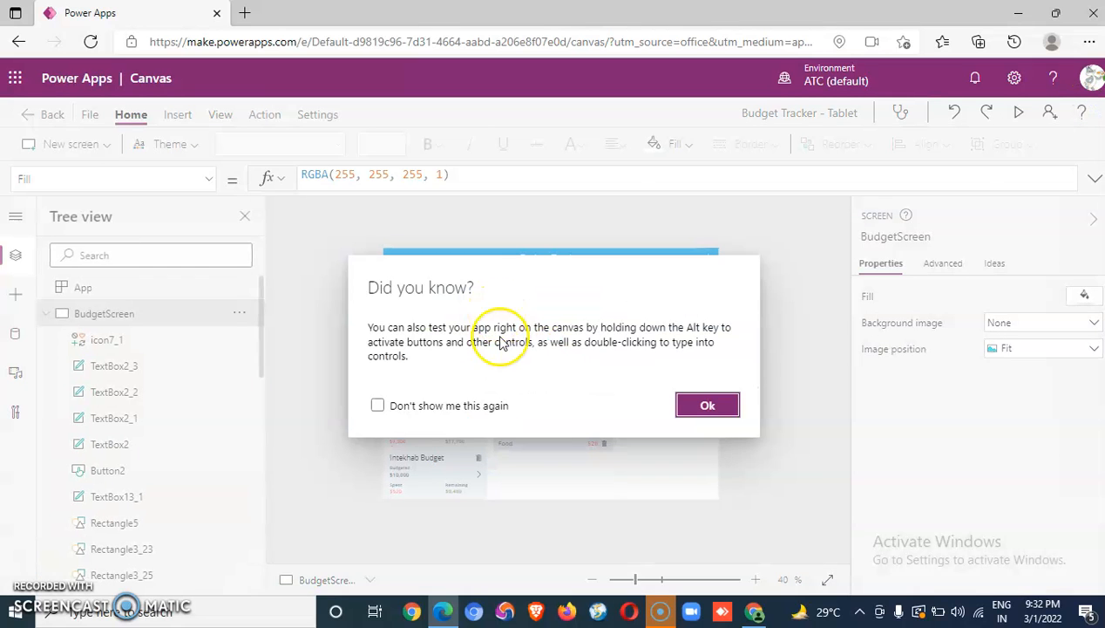
Dismiss the tip, scroll the Tree view, zoom to about 81% and select the Travel name label
click(707, 404)
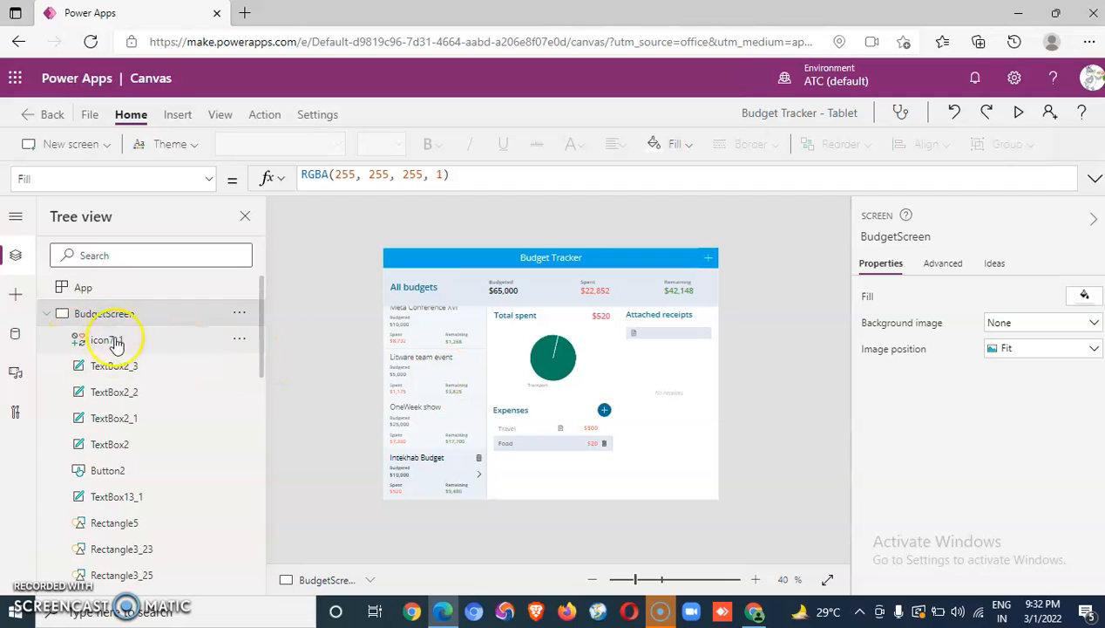
scroll(down, 3)
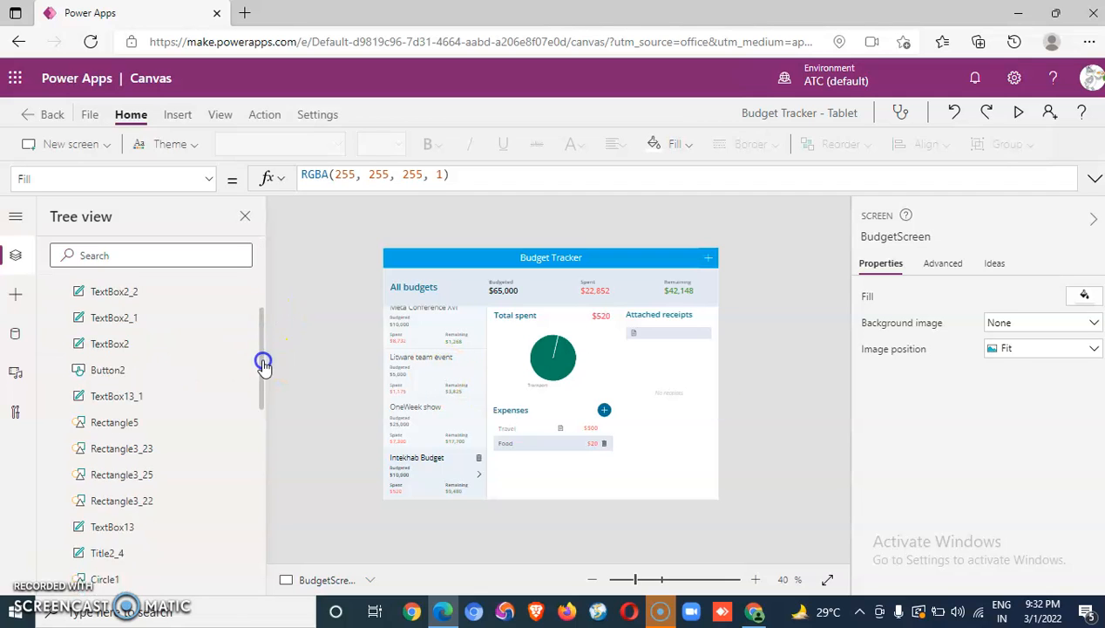
scroll(down, 3)
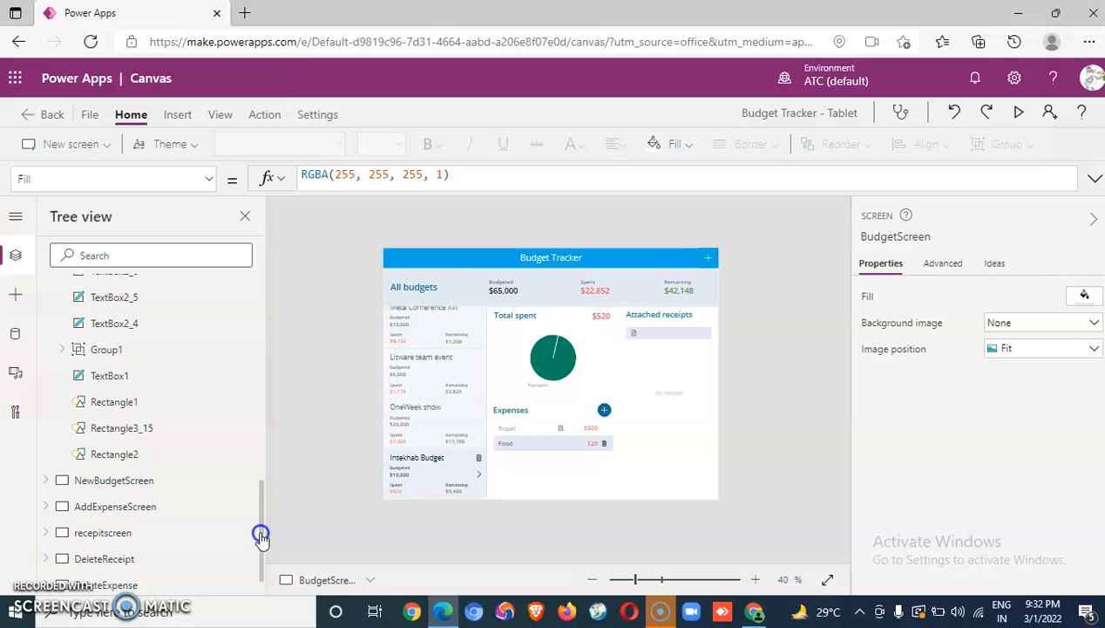
scroll(down, 3)
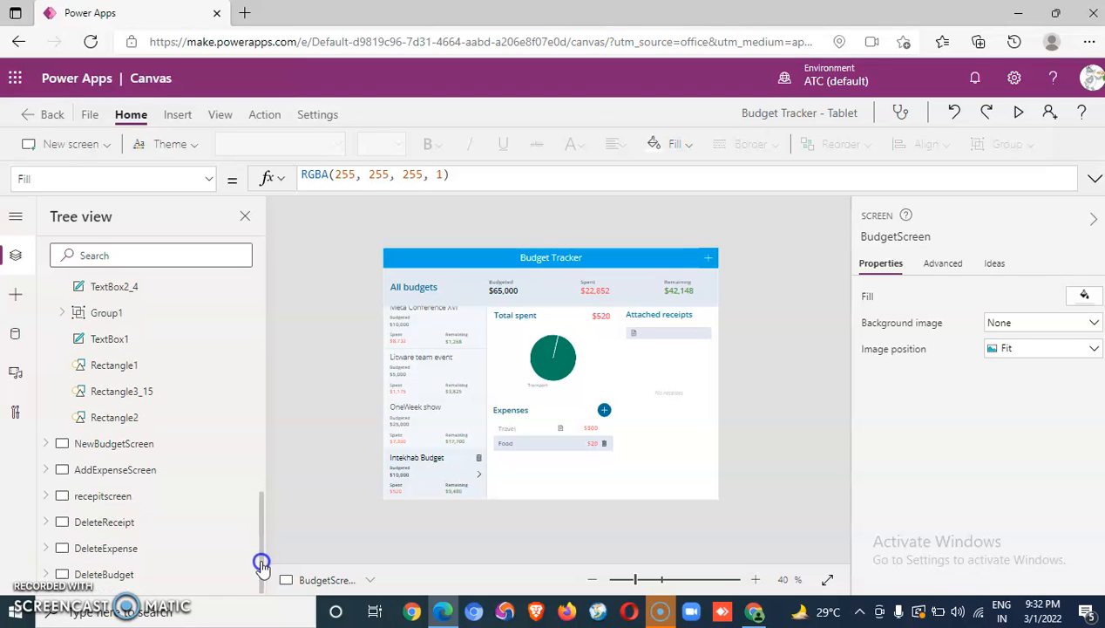
mouse_move(135, 521)
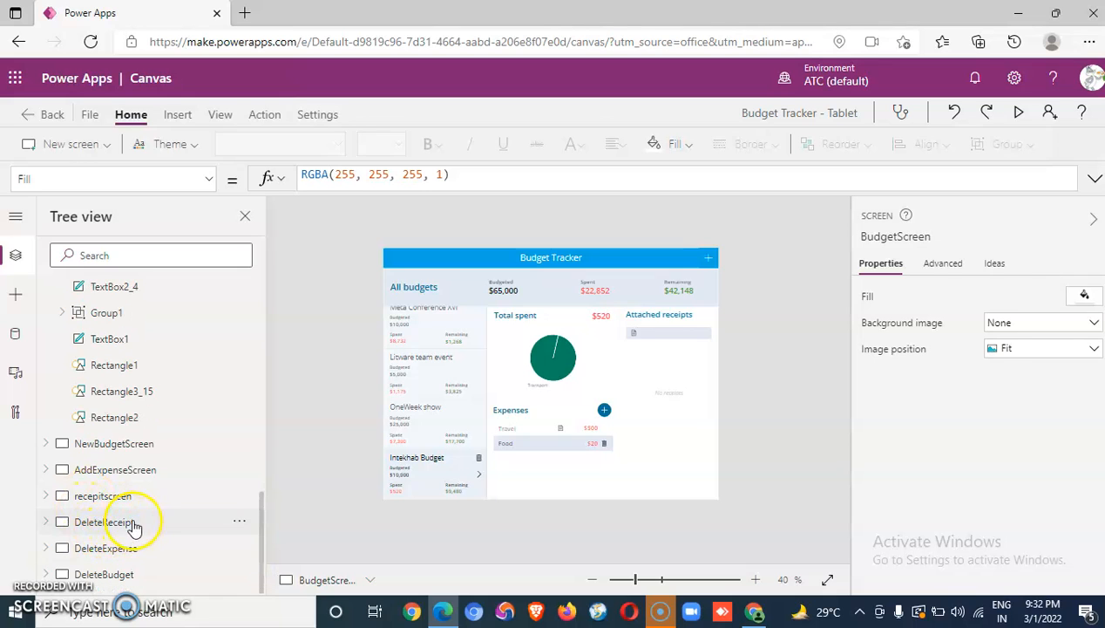
drag(637, 578, 664, 579)
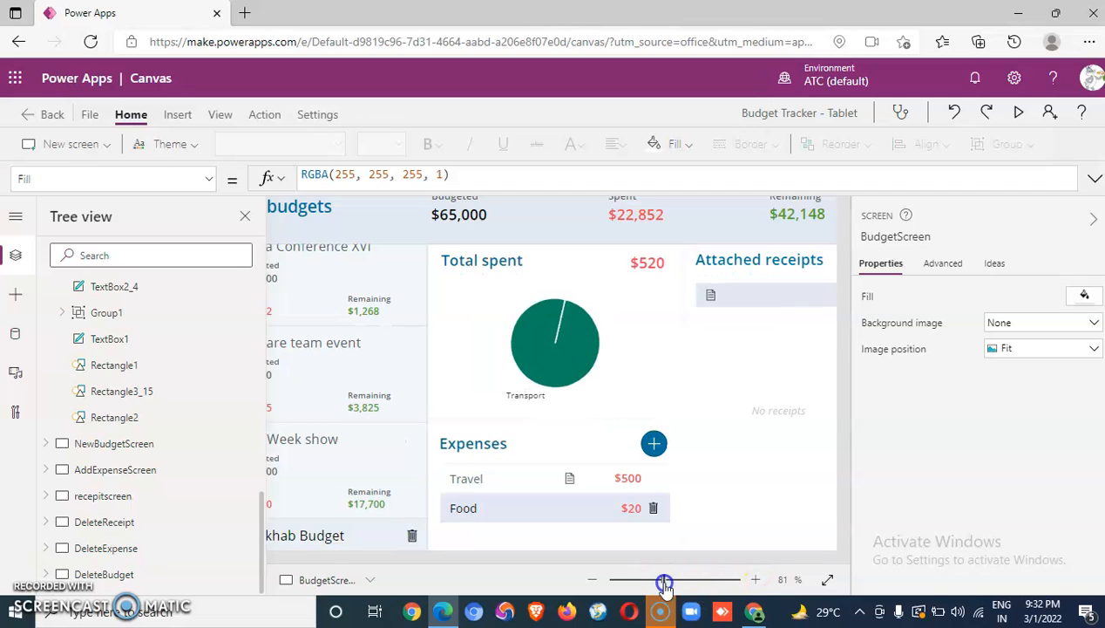
click(467, 479)
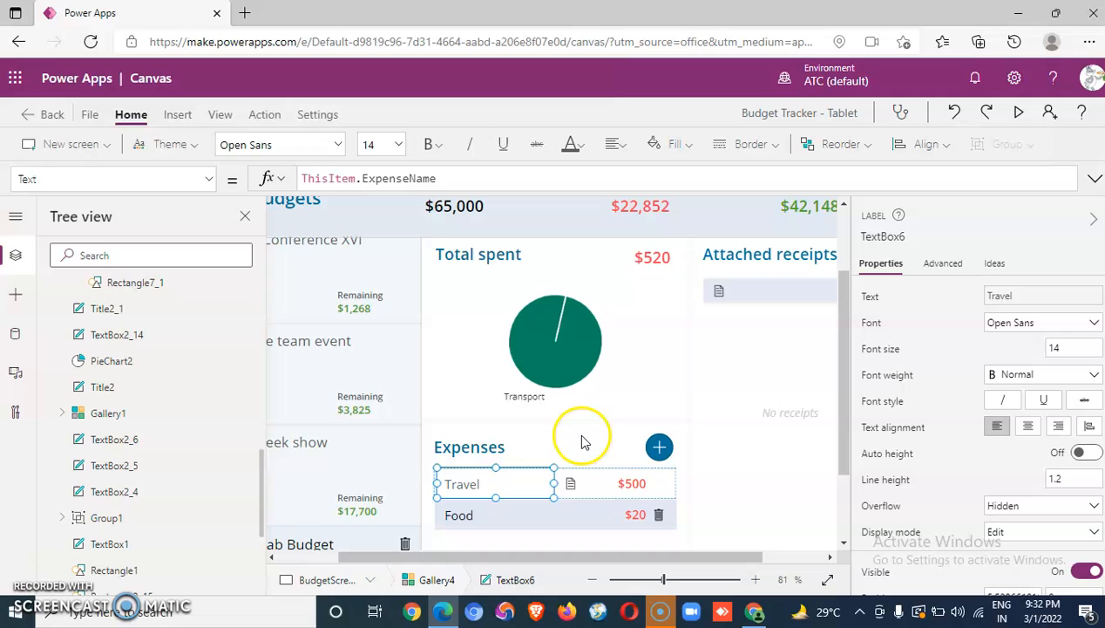
click(499, 437)
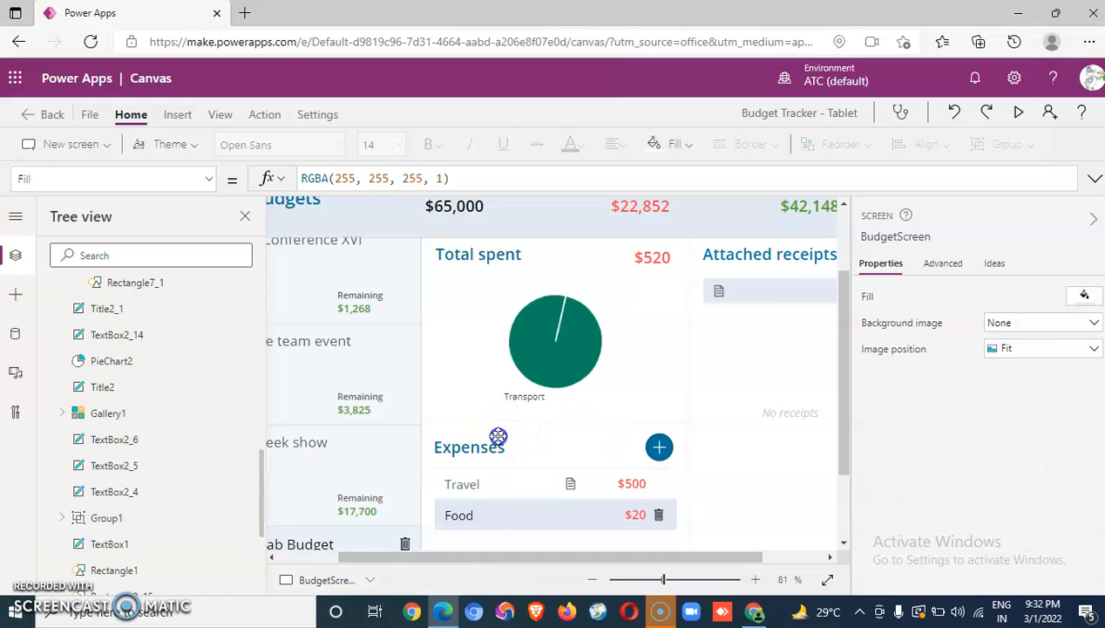
click(469, 446)
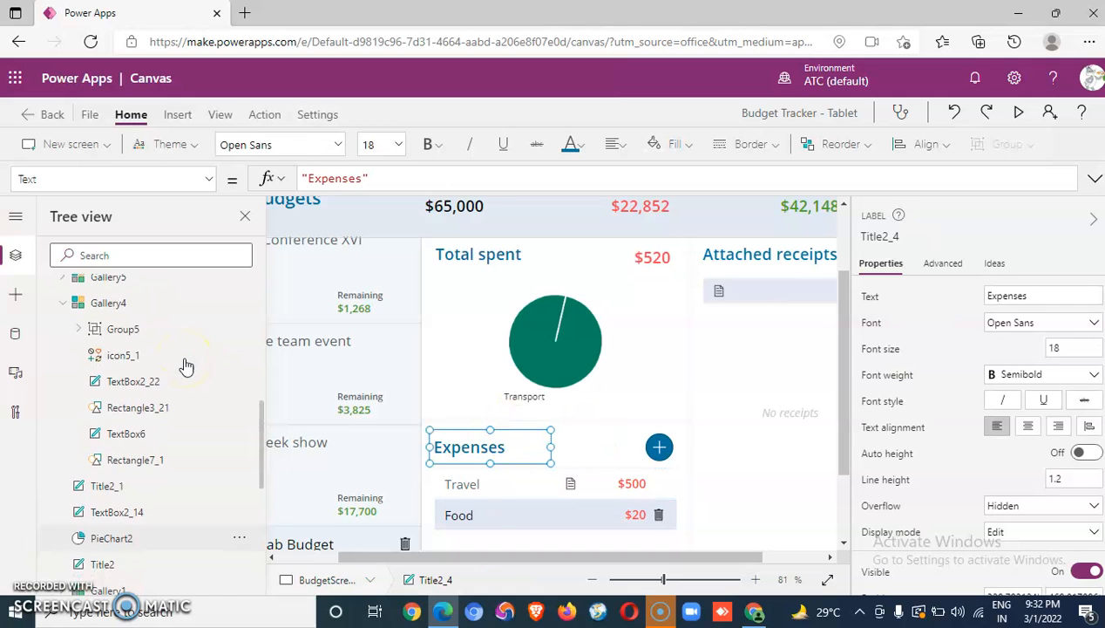
click(108, 292)
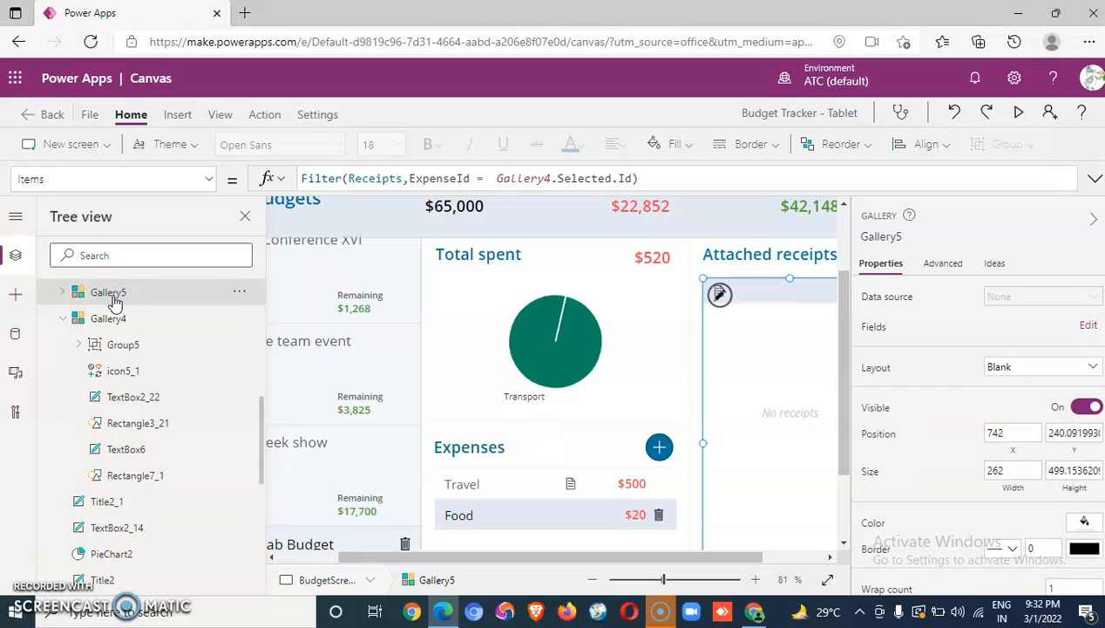
click(108, 317)
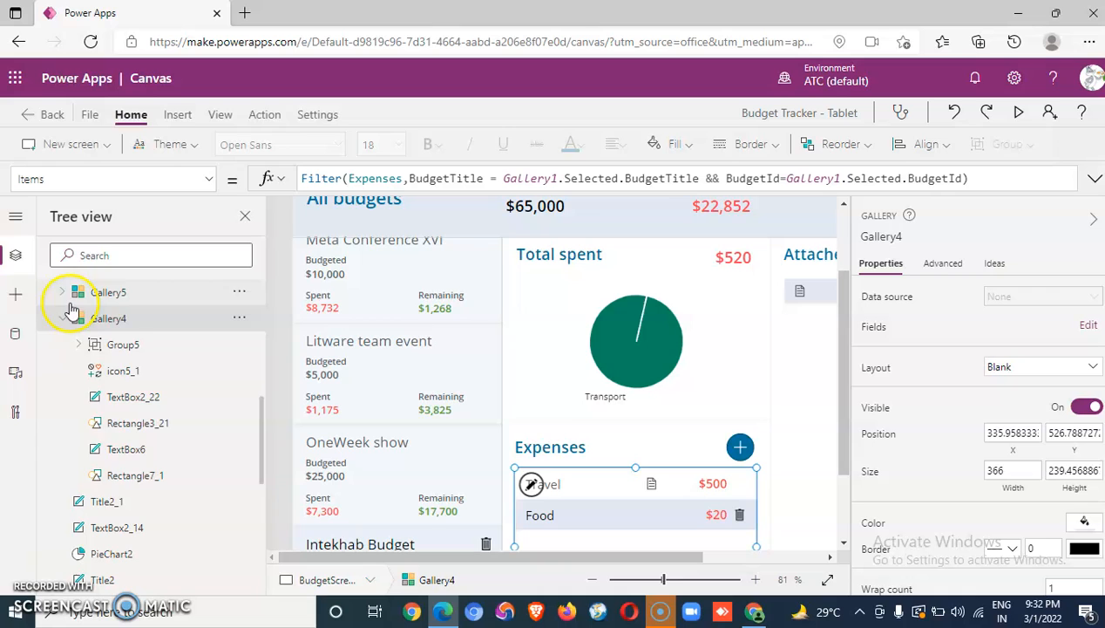
scroll(down, 3)
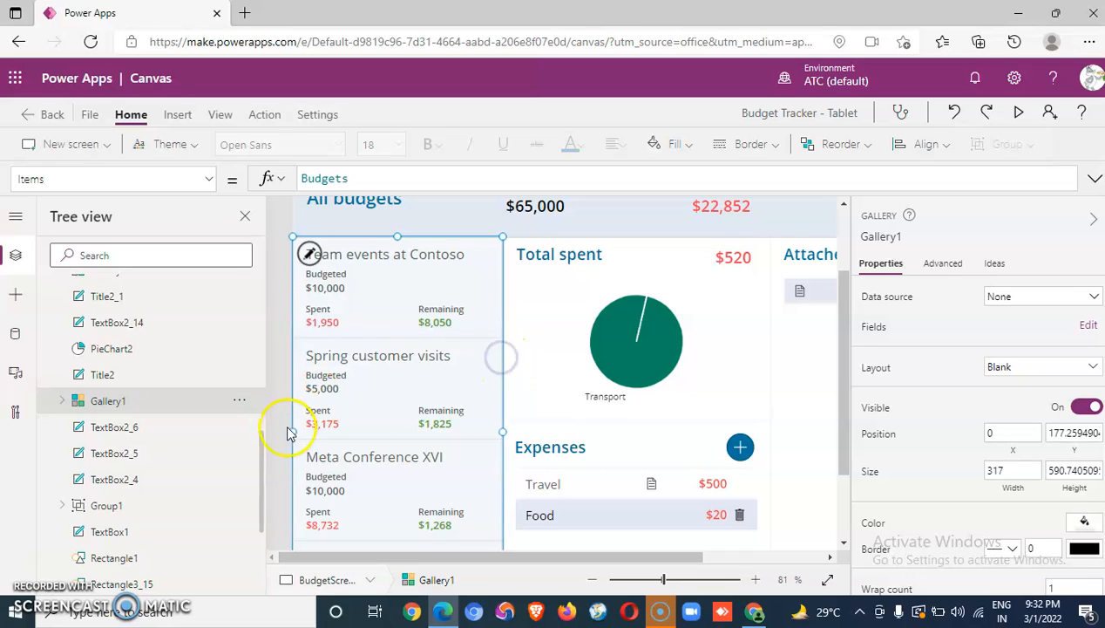
mouse_move(824, 320)
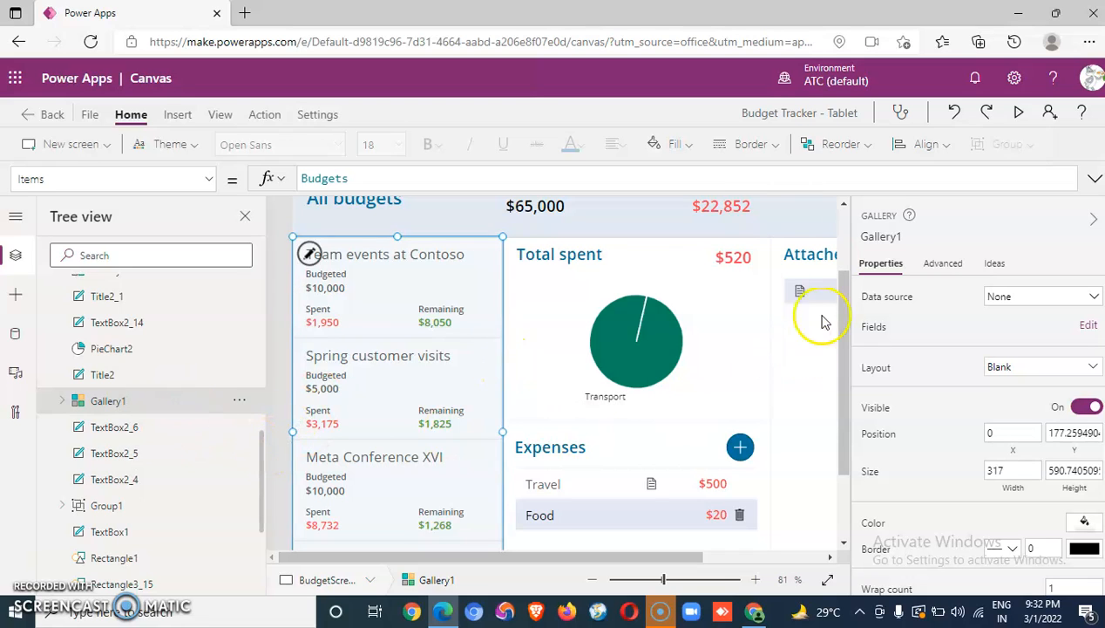
mouse_move(769, 316)
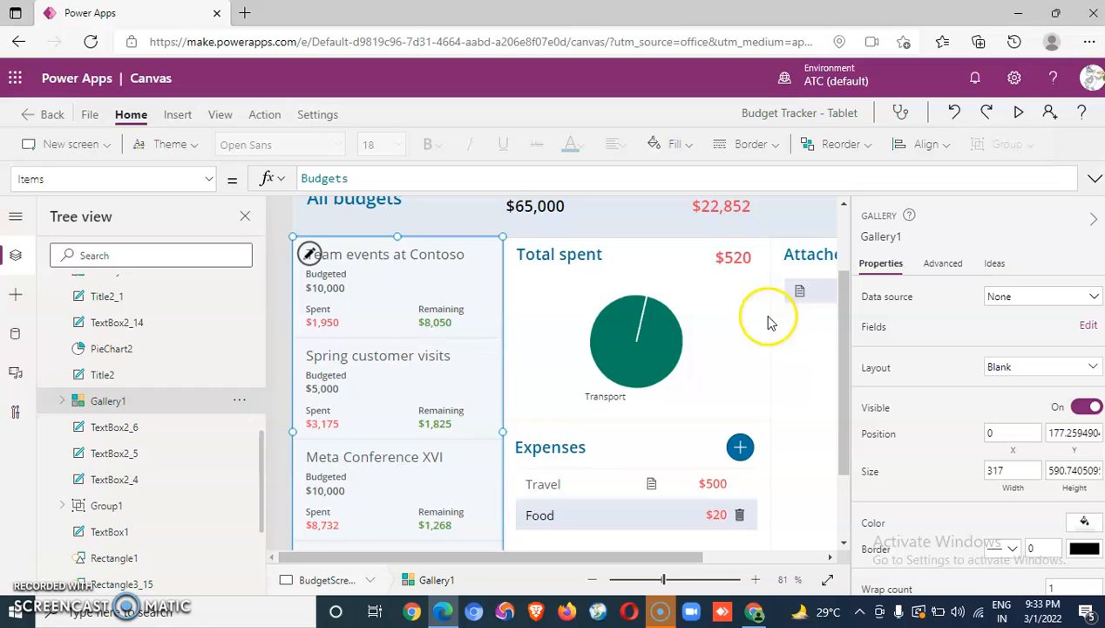
mouse_move(655, 272)
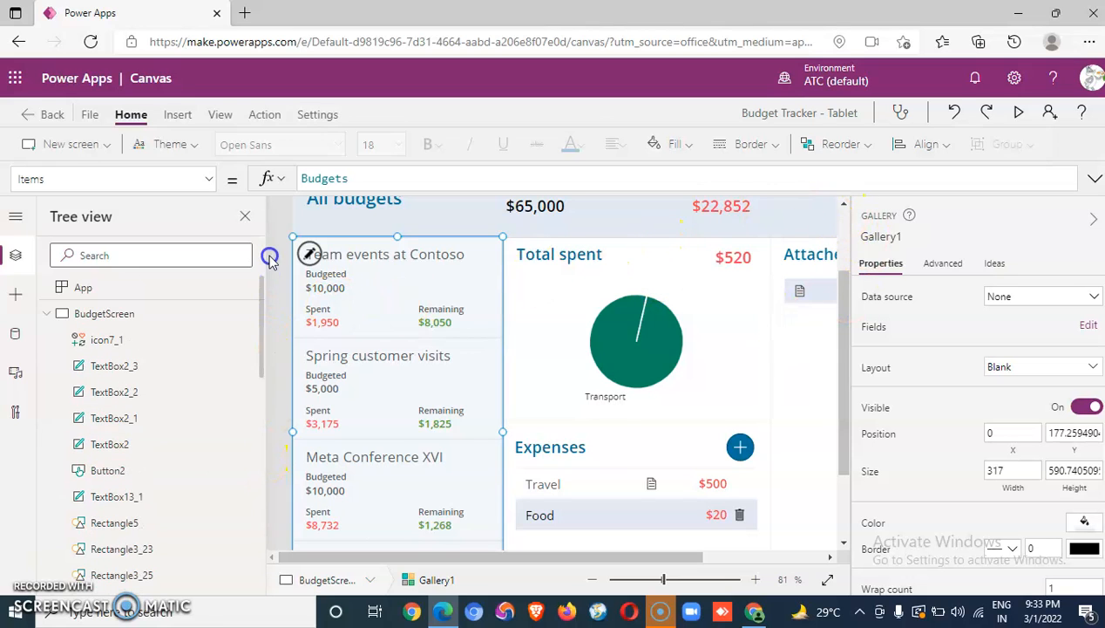
mouse_move(175, 393)
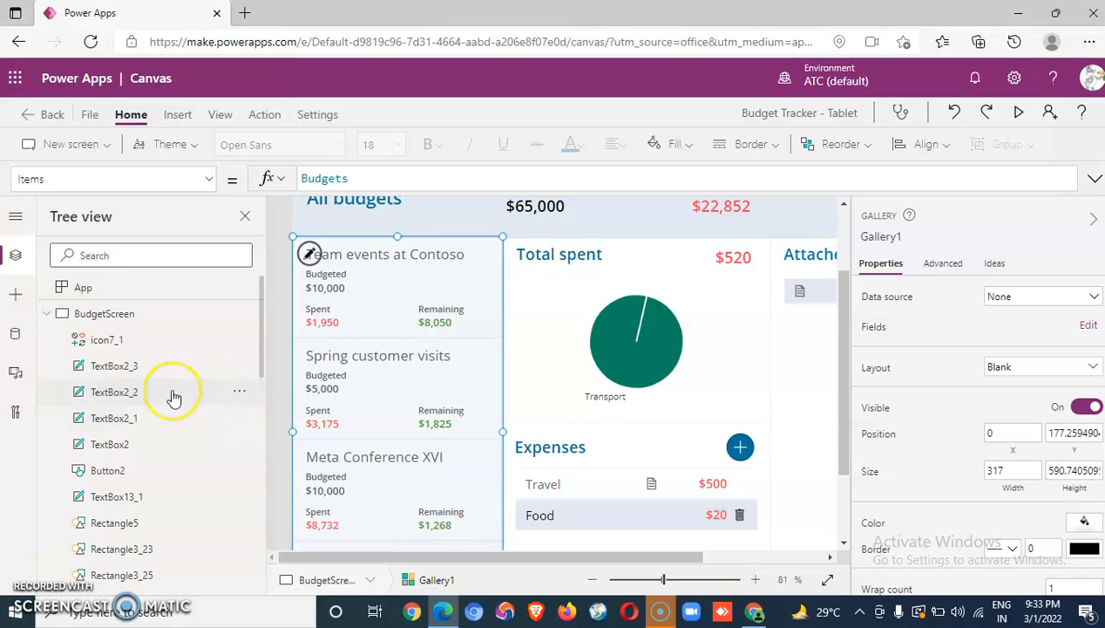
mouse_move(54, 522)
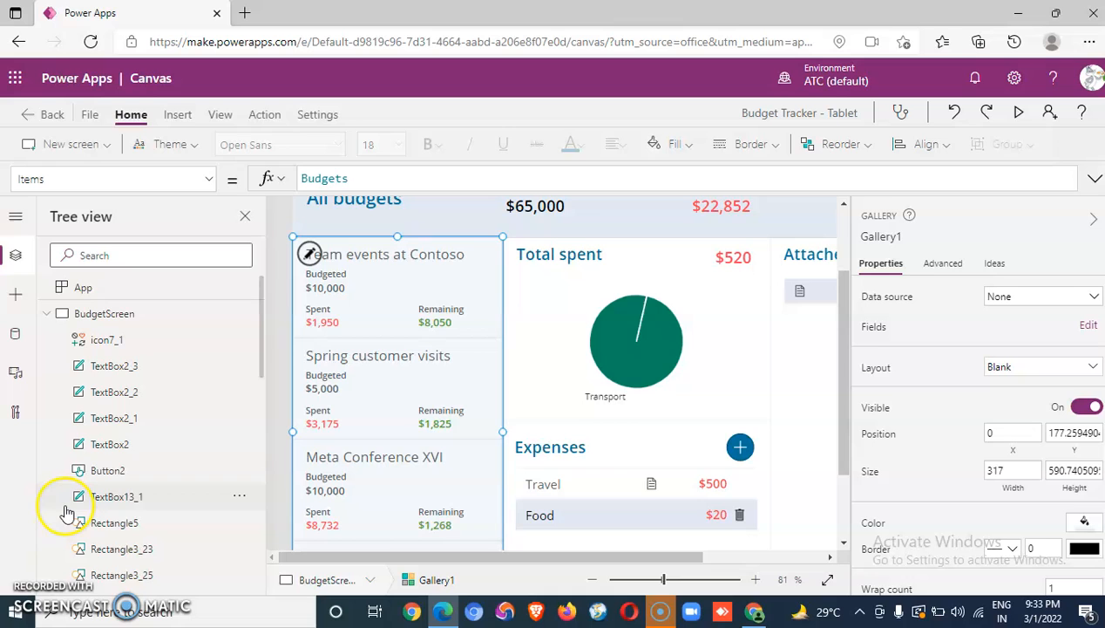
scroll(down, 3)
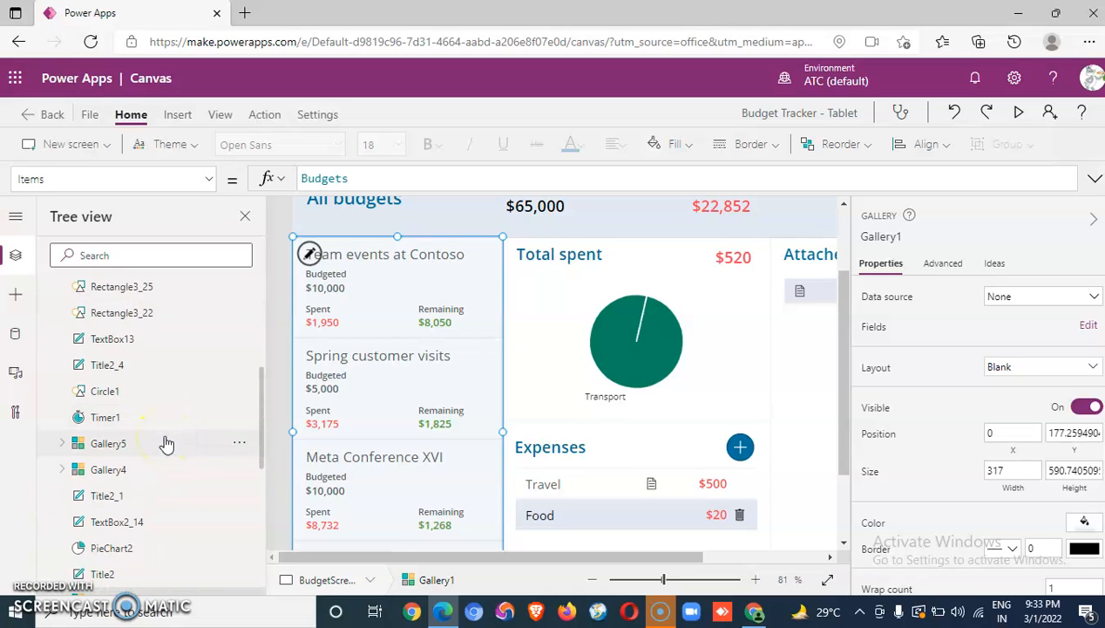
scroll(down, 3)
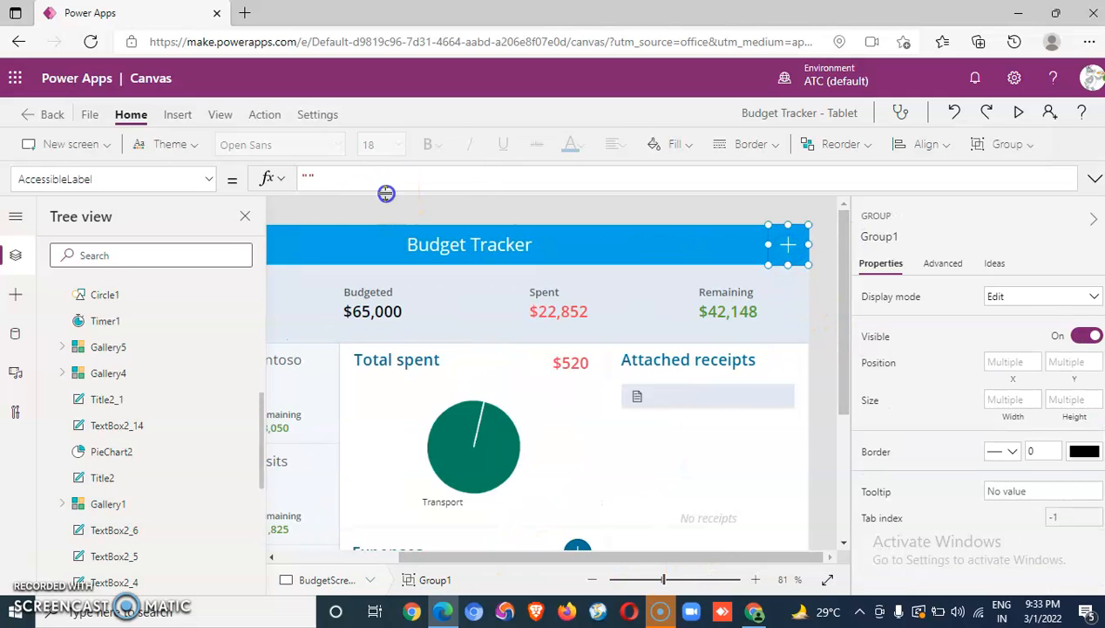
mouse_move(397, 194)
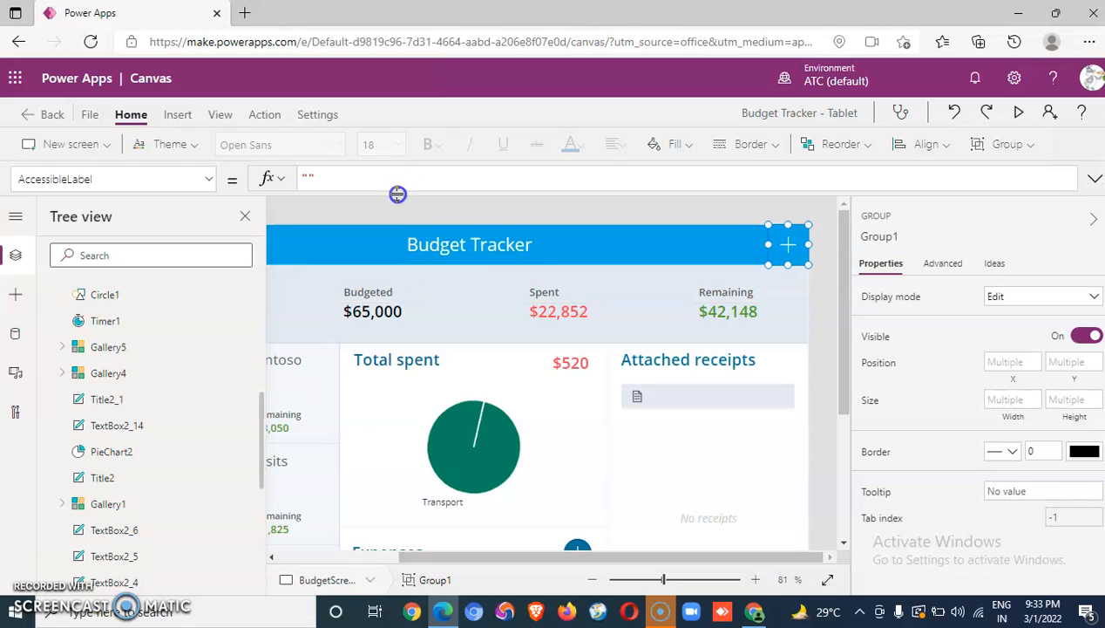
Select the header's add-budget plus and view its OnSelect NewForm/Navigate formula
click(210, 178)
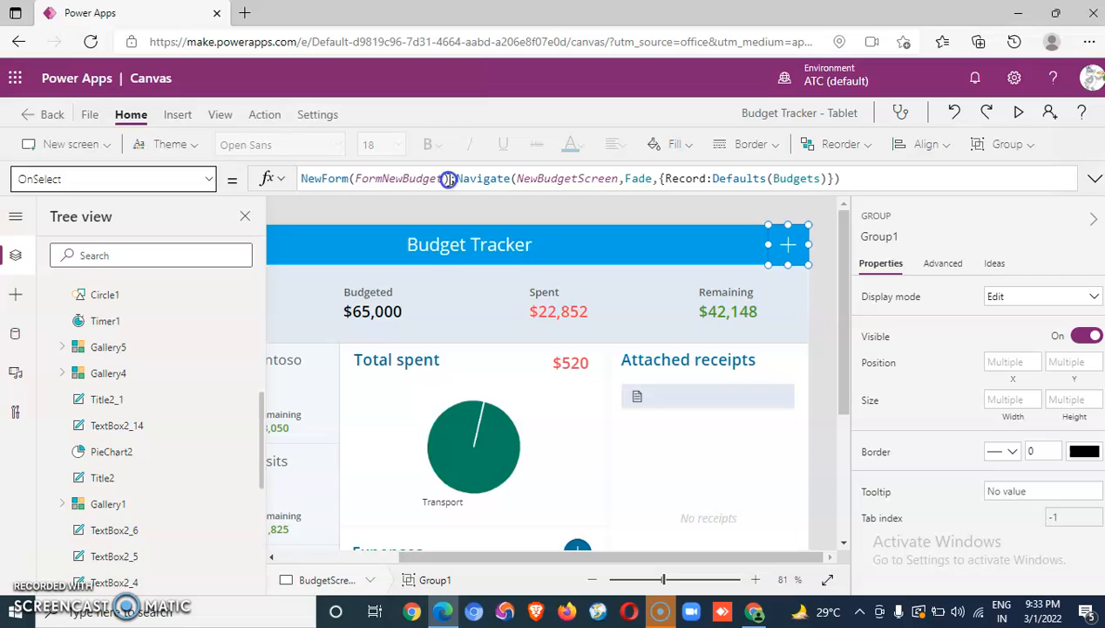
click(590, 178)
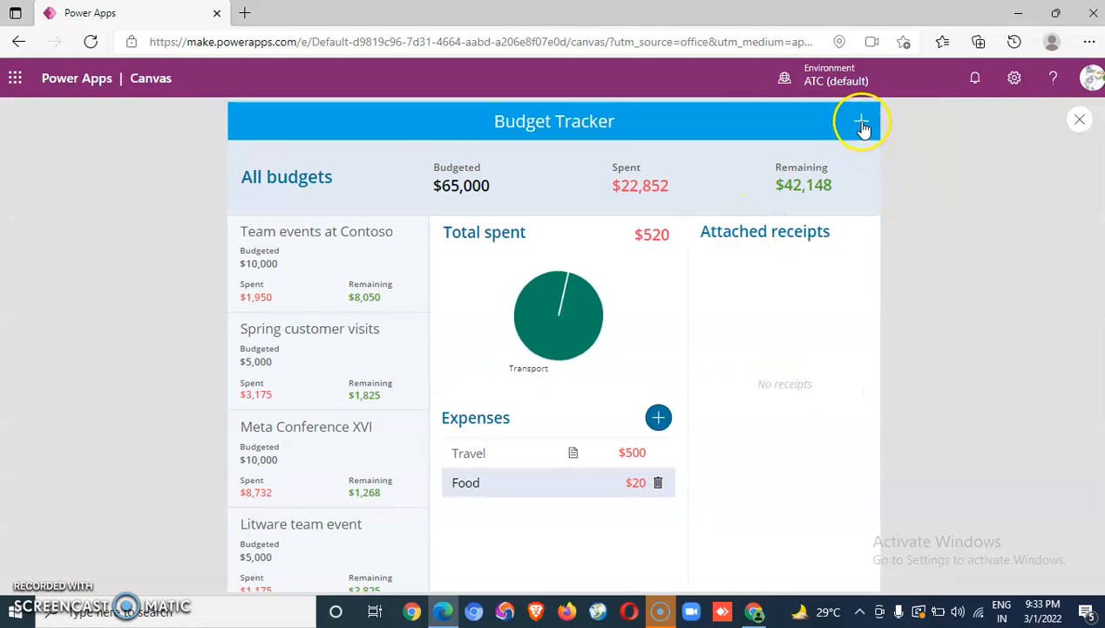
In preview, open the Add a budget form from the header plus, then go back
click(862, 121)
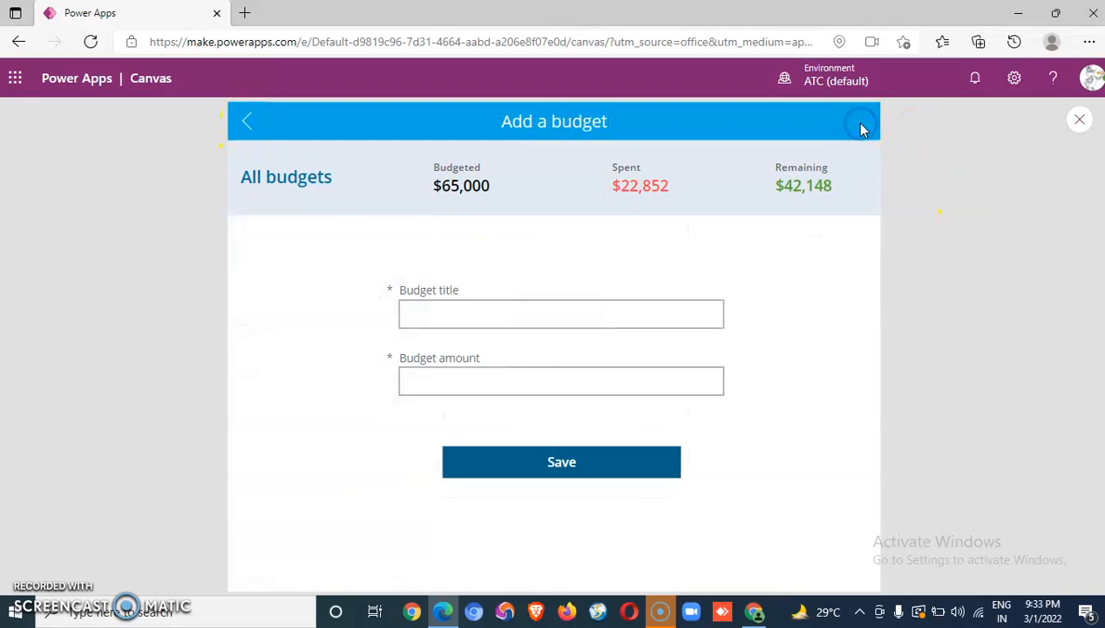
mouse_move(255, 124)
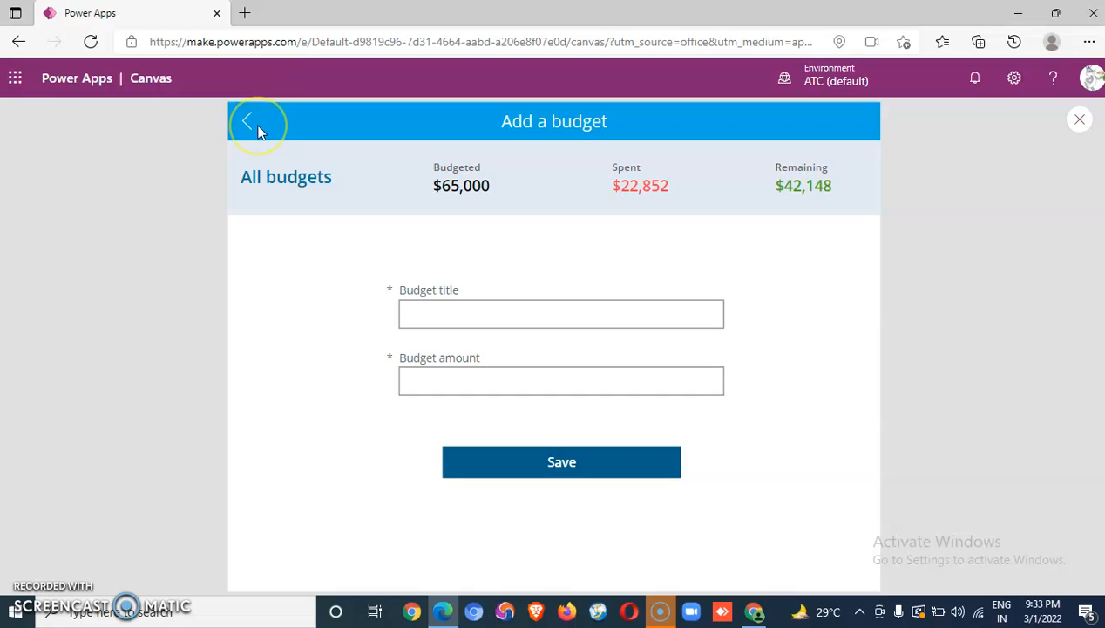
click(253, 120)
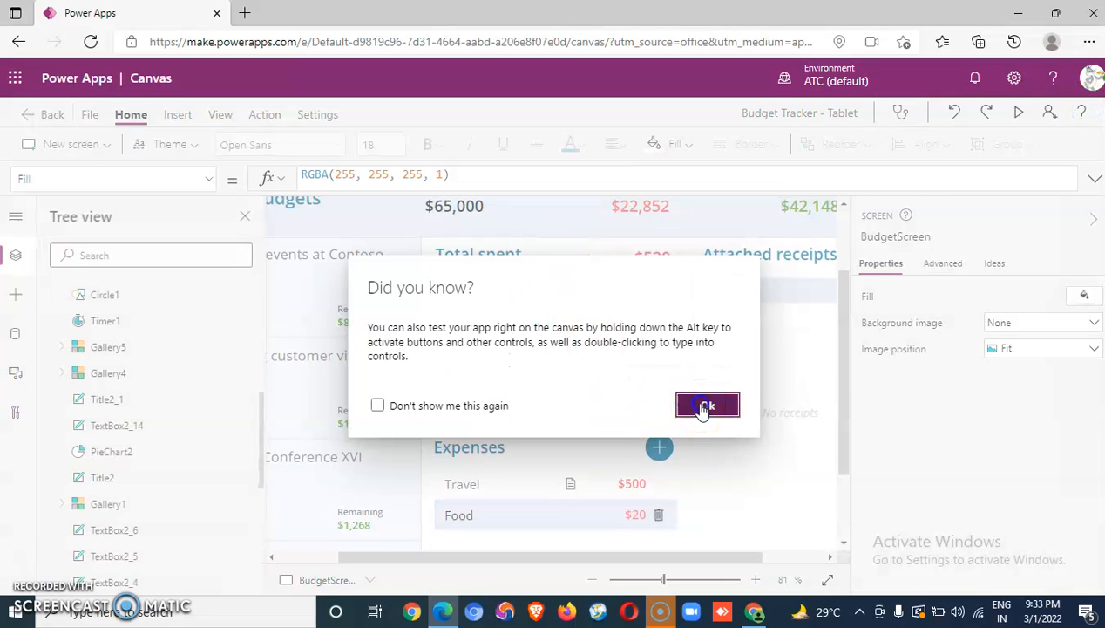
Dismiss the tip and select NewBudgetScreen's Save button to show SubmitForm(FormNewBudget)
click(707, 405)
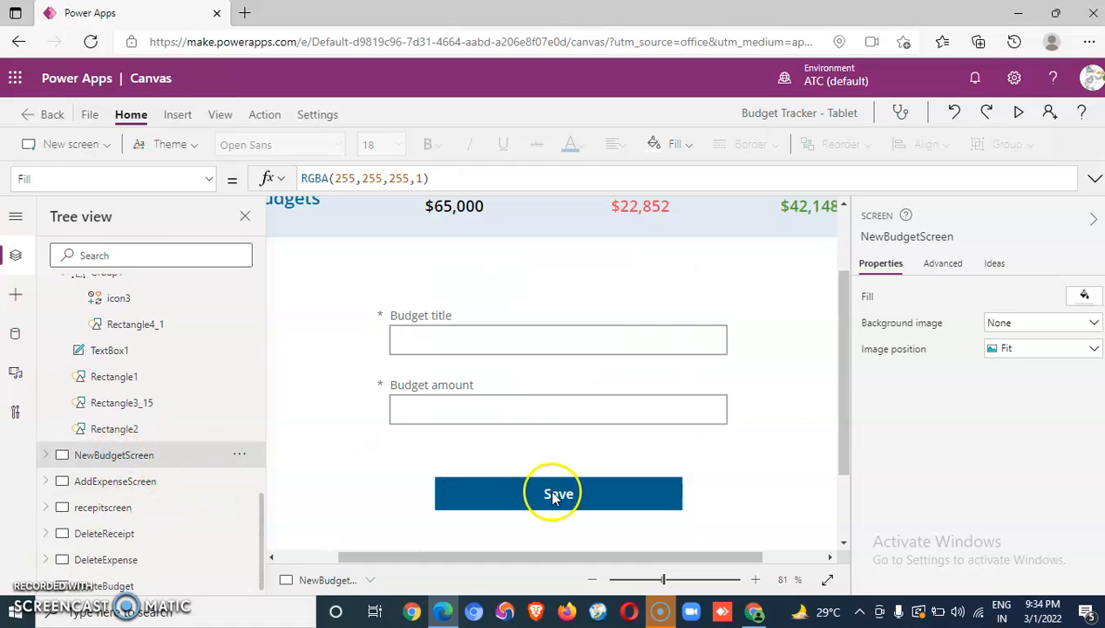
click(557, 494)
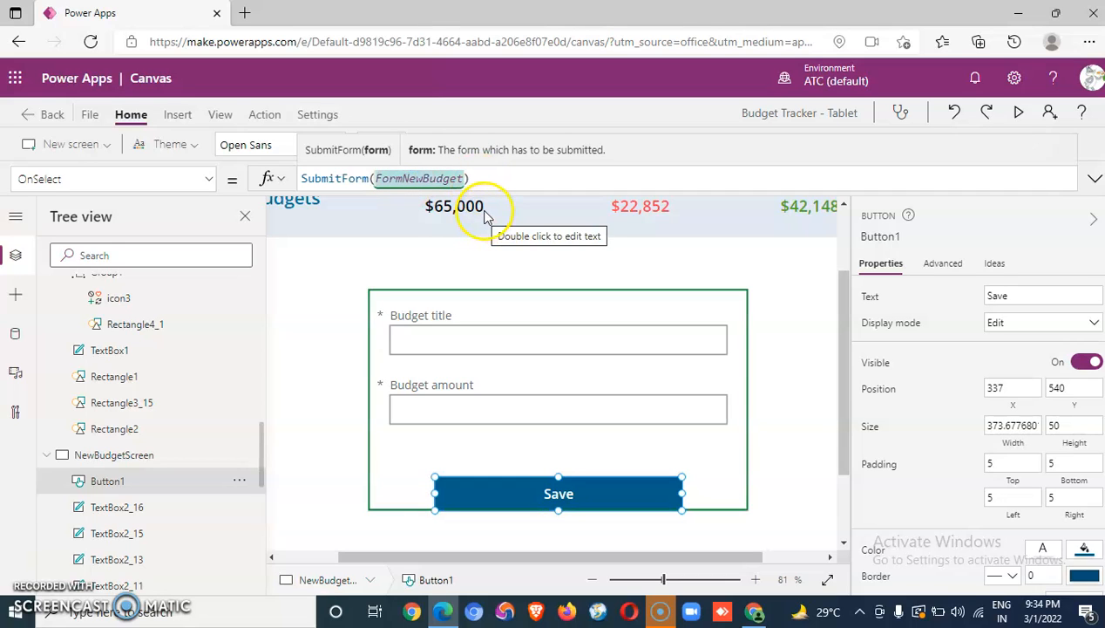
mouse_move(262, 462)
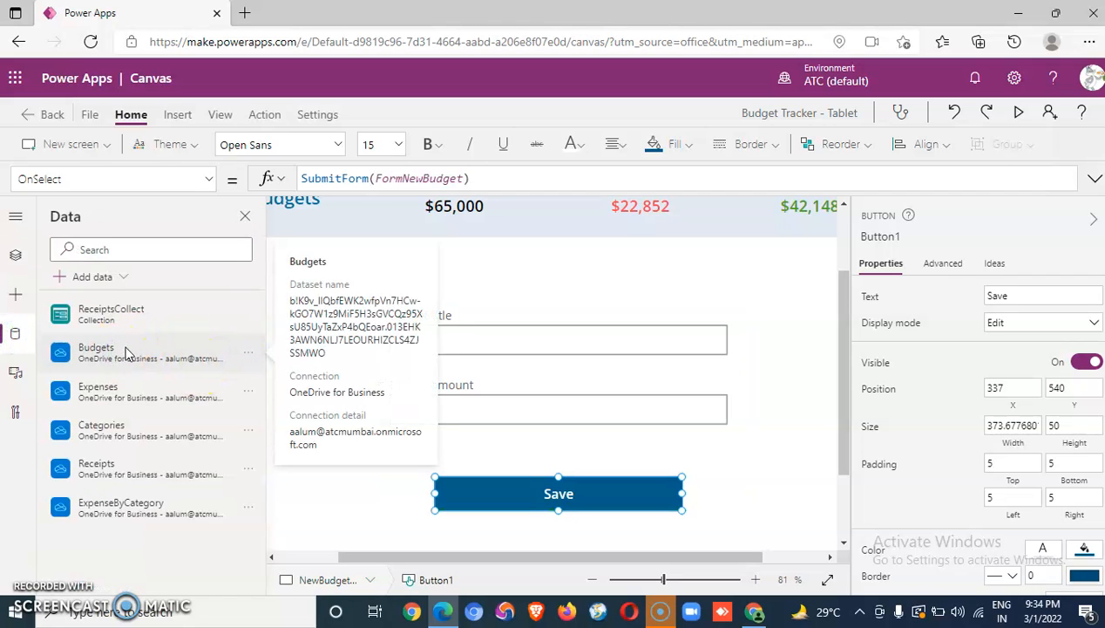
mouse_move(122, 410)
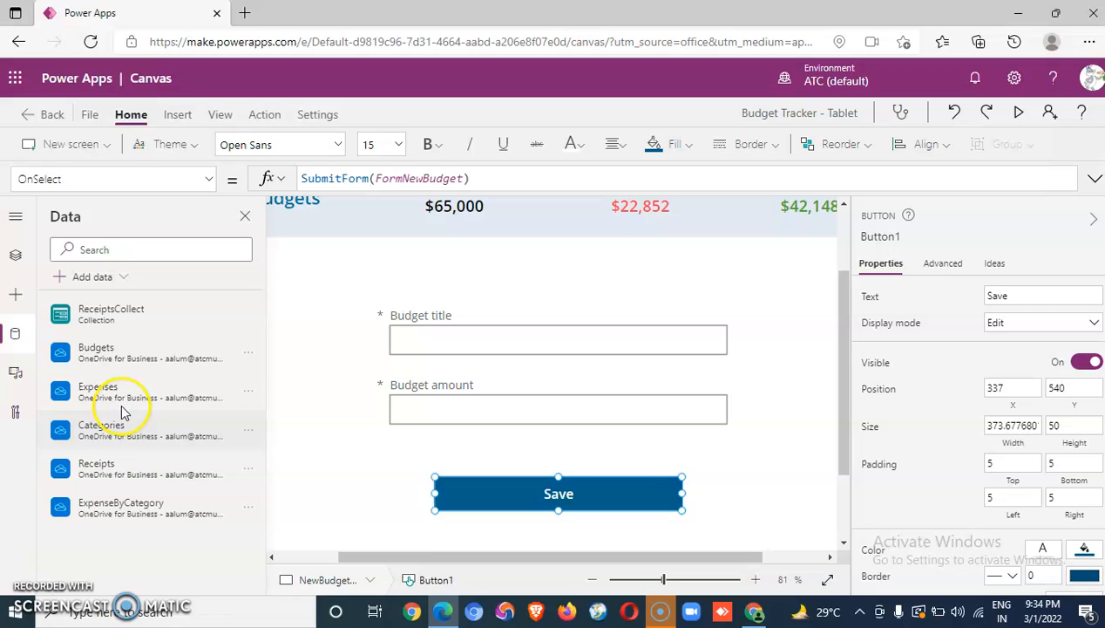
mouse_move(131, 478)
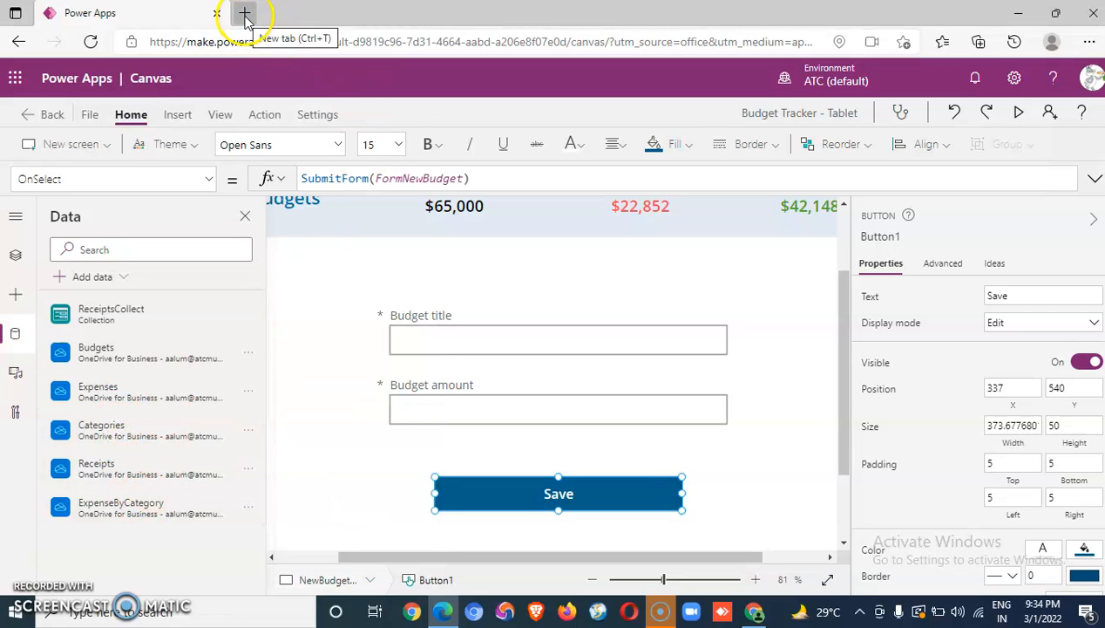
Open OneDrive My files in a new tab and browse the stored files beside the editor
click(246, 12)
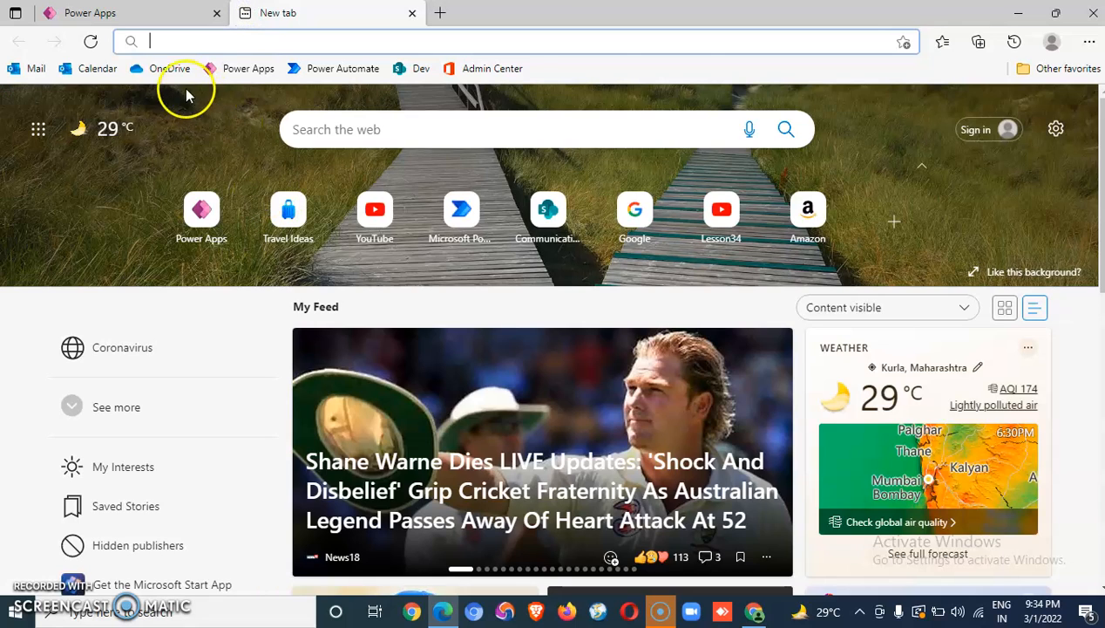
click(165, 68)
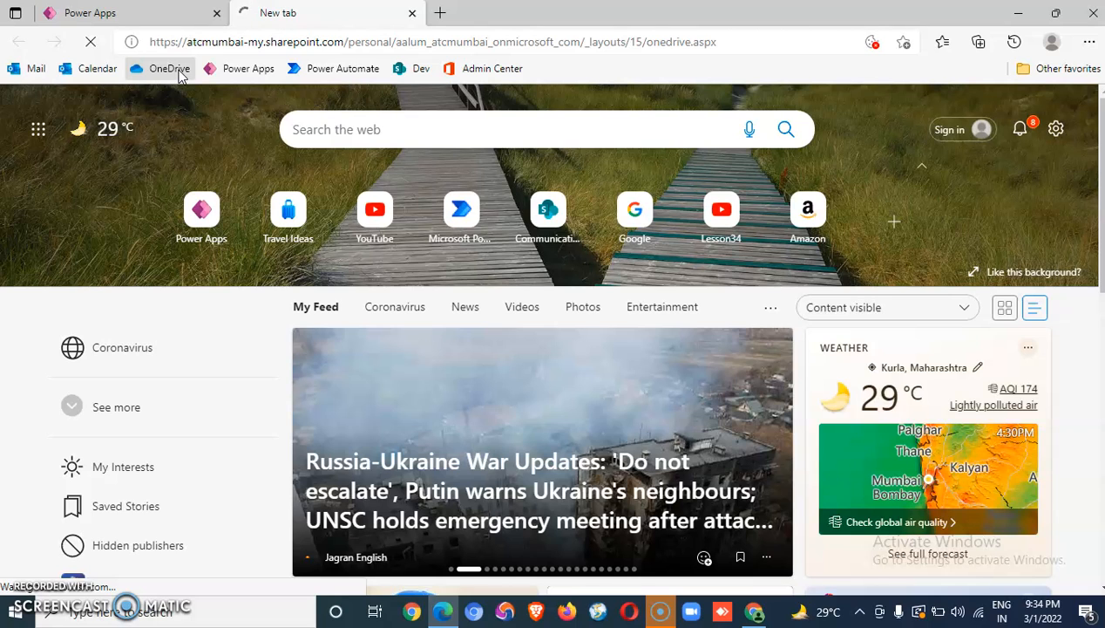
click(169, 68)
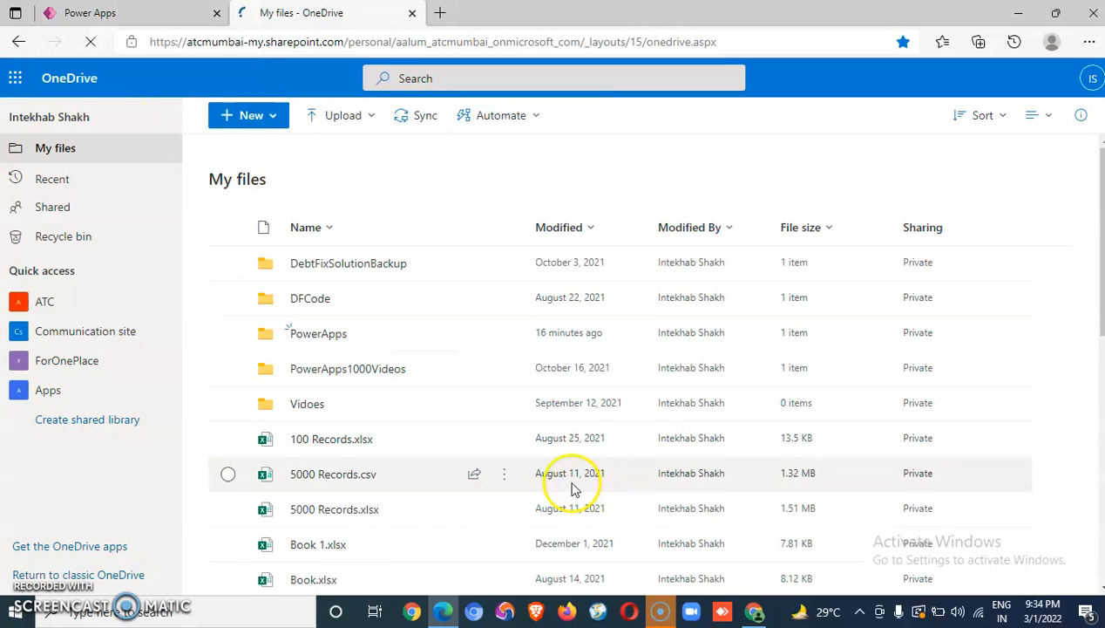
scroll(down, 3)
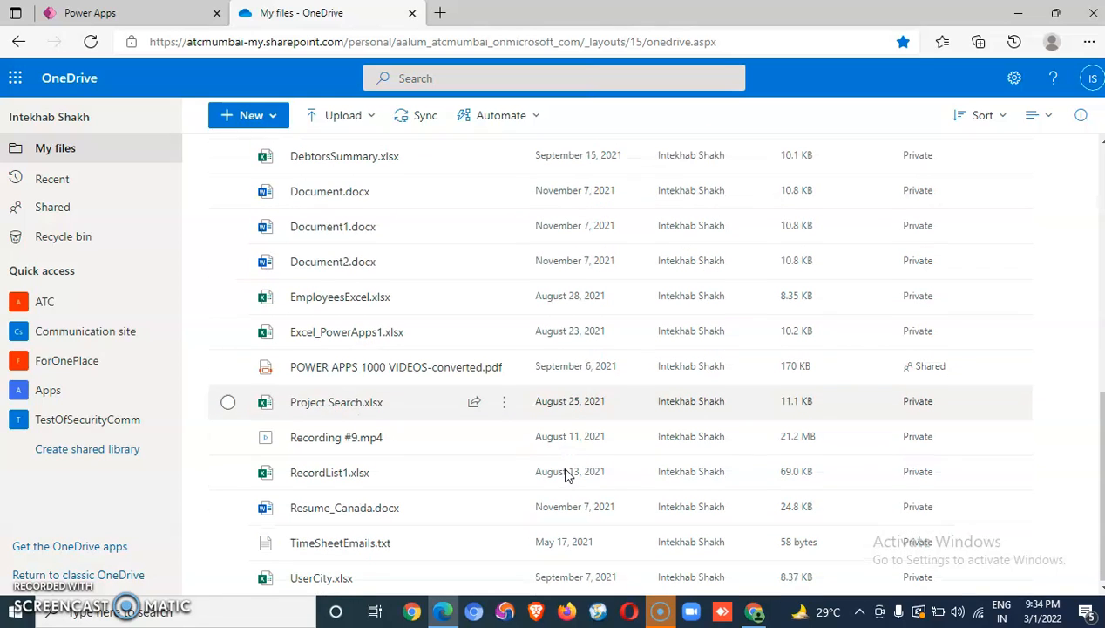
mouse_move(562, 484)
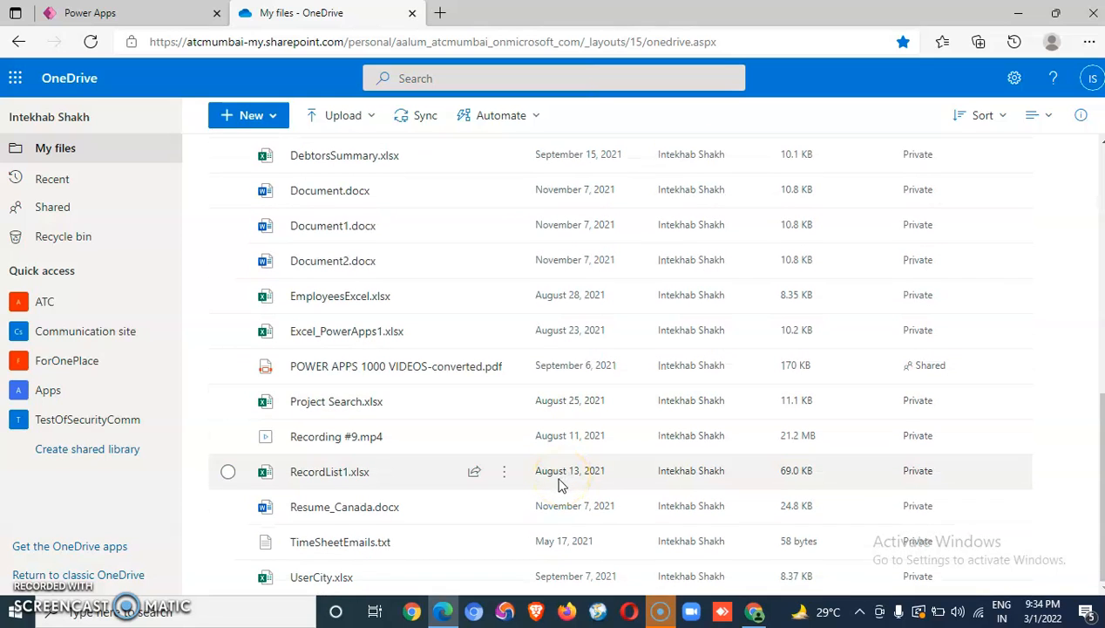
mouse_move(352, 444)
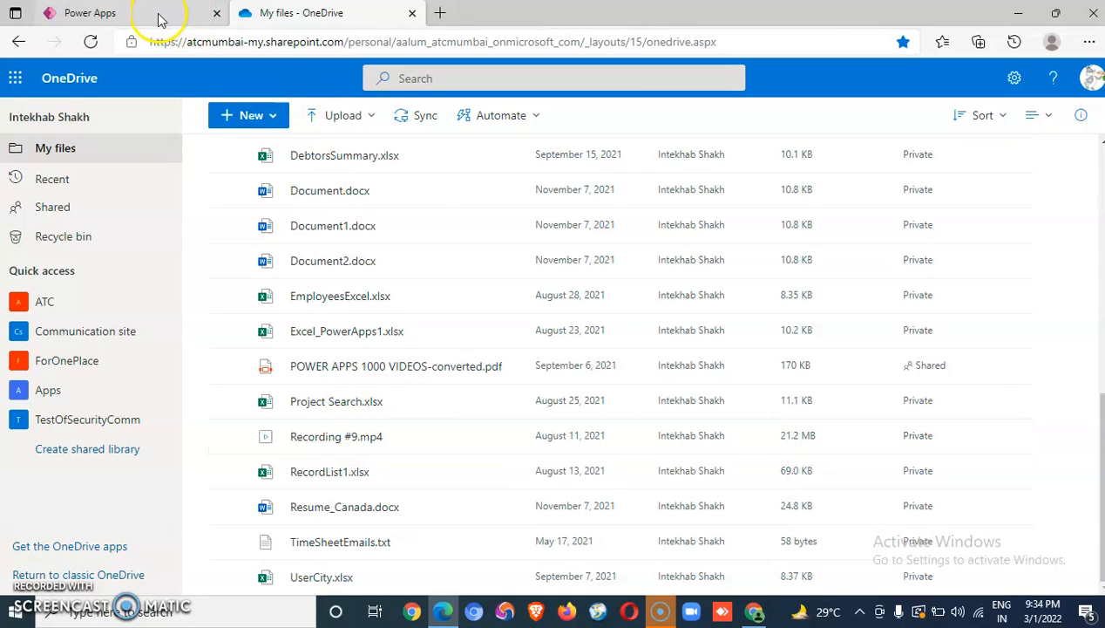
click(113, 15)
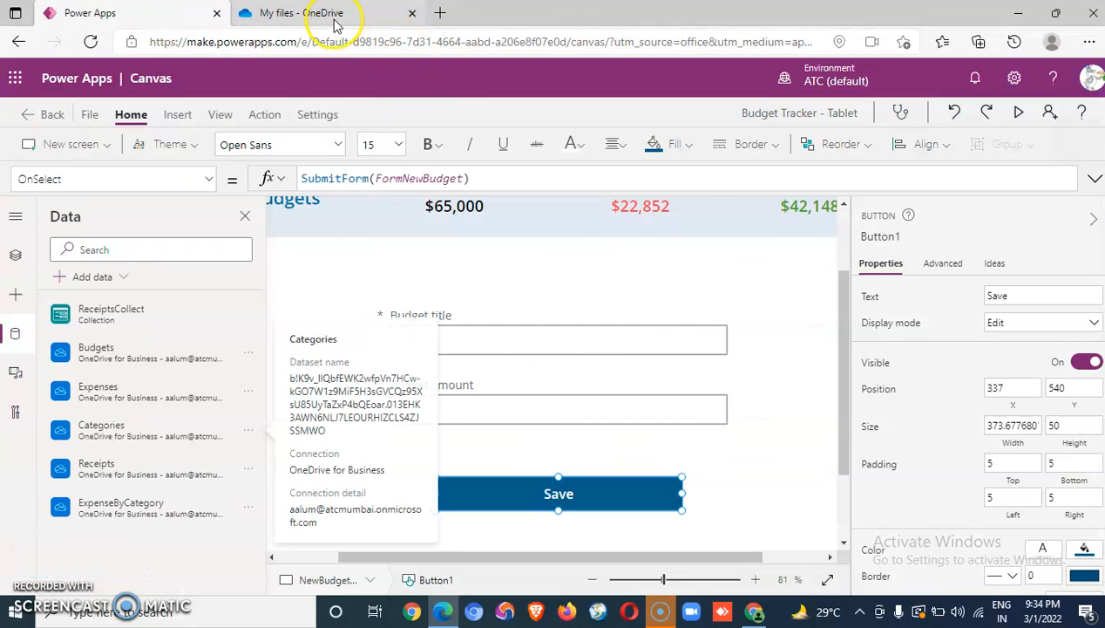
click(314, 13)
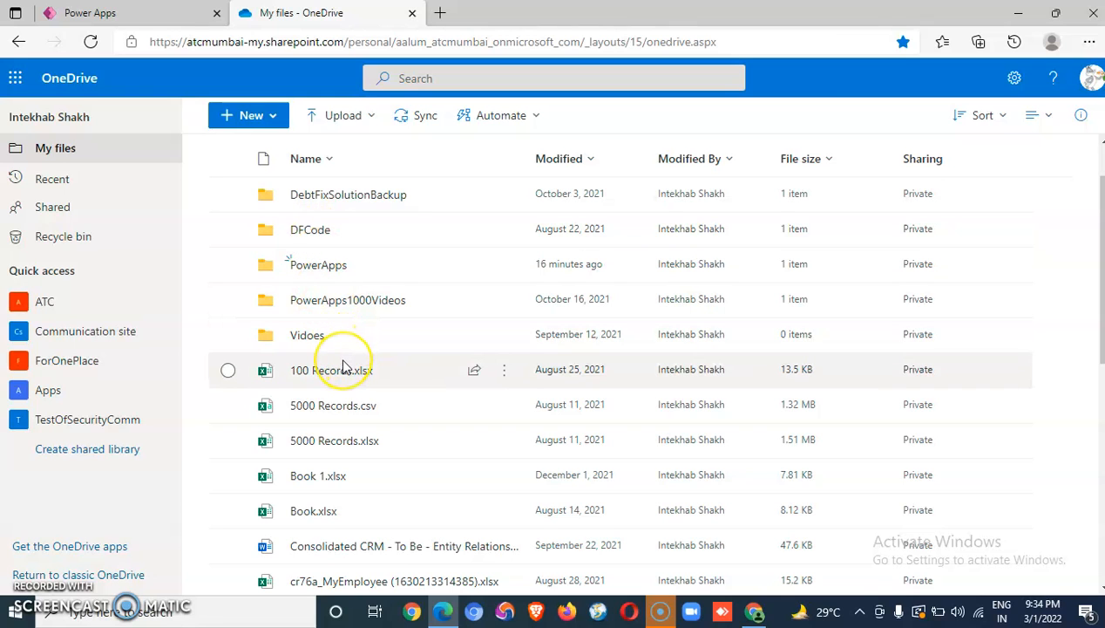
scroll(down, 3)
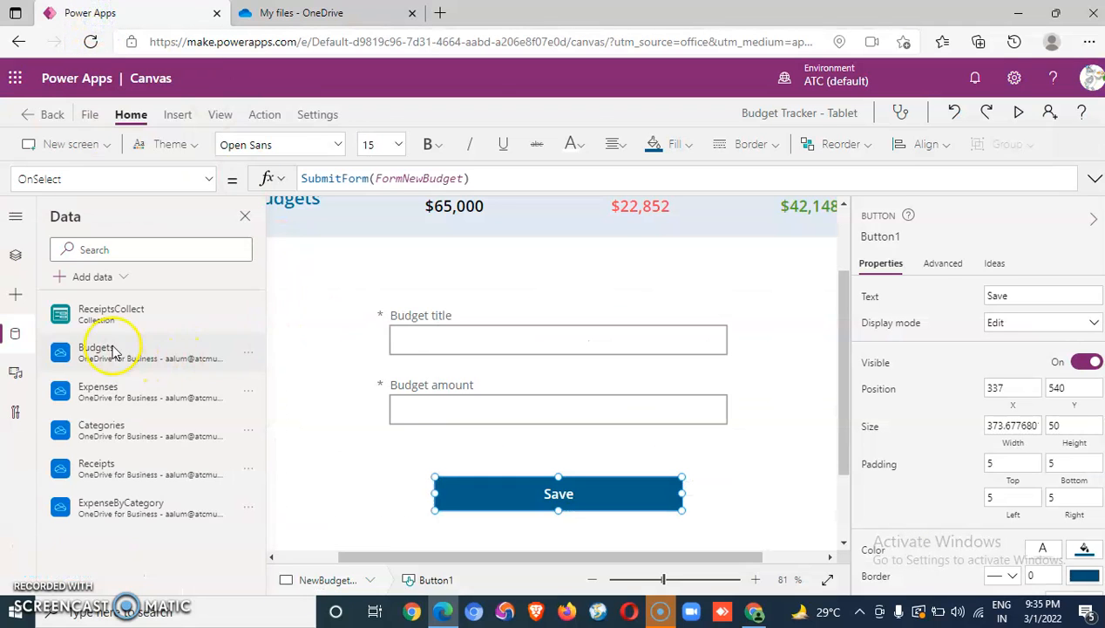
mouse_move(121, 355)
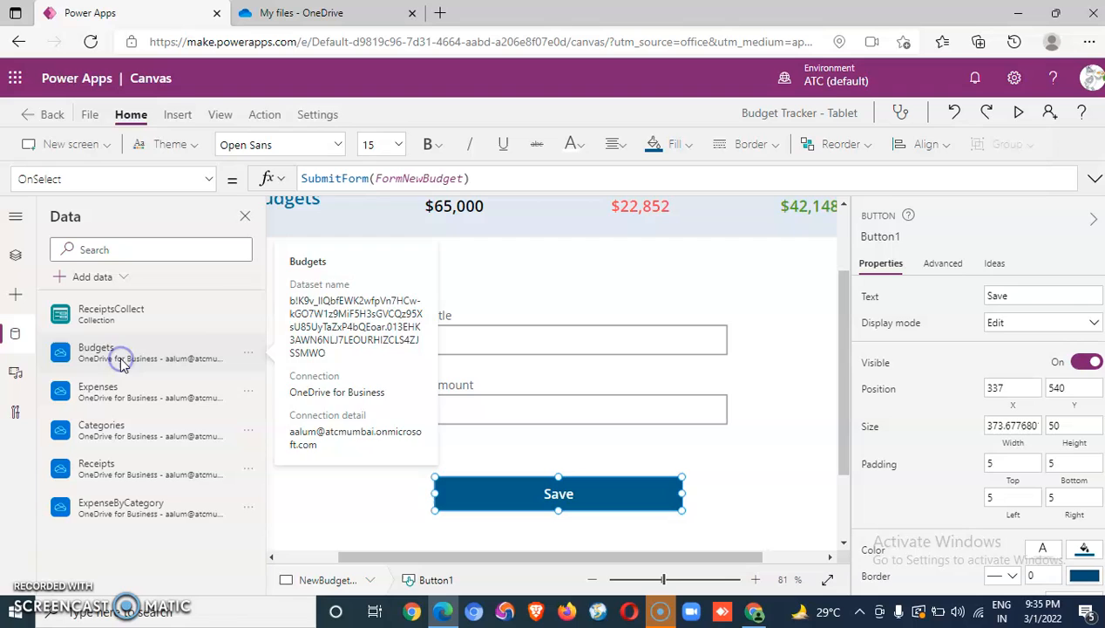
mouse_move(125, 394)
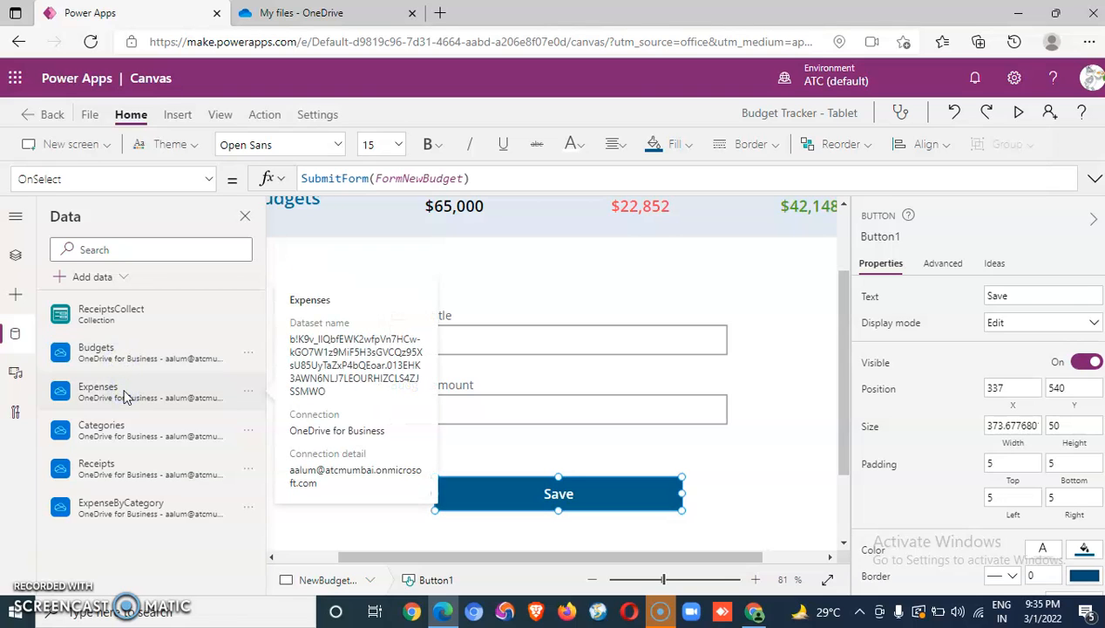
mouse_move(130, 468)
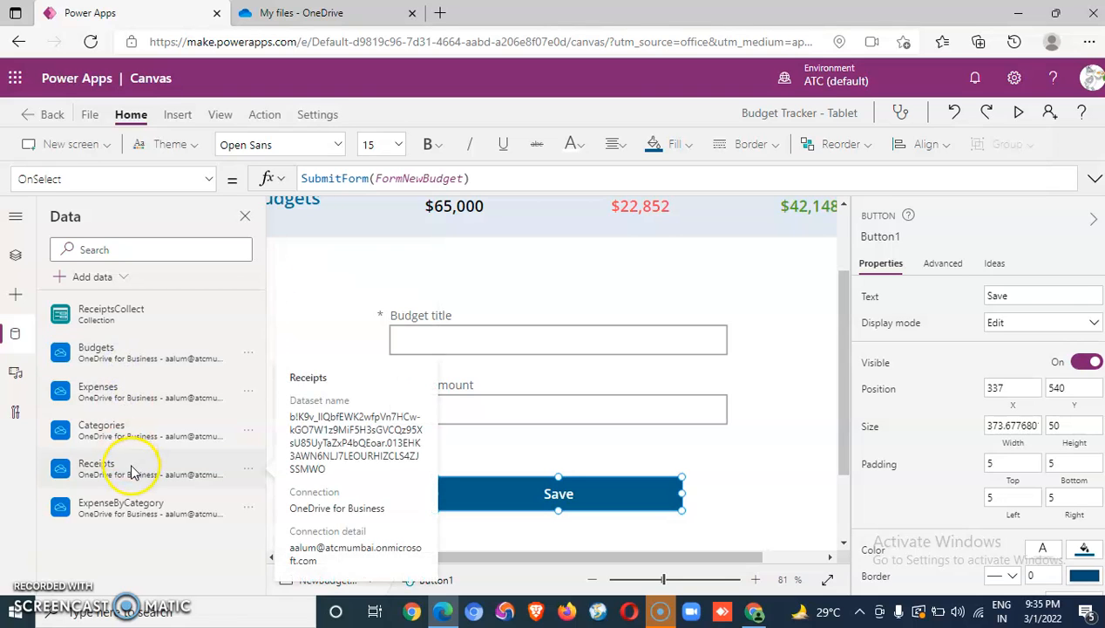
mouse_move(161, 425)
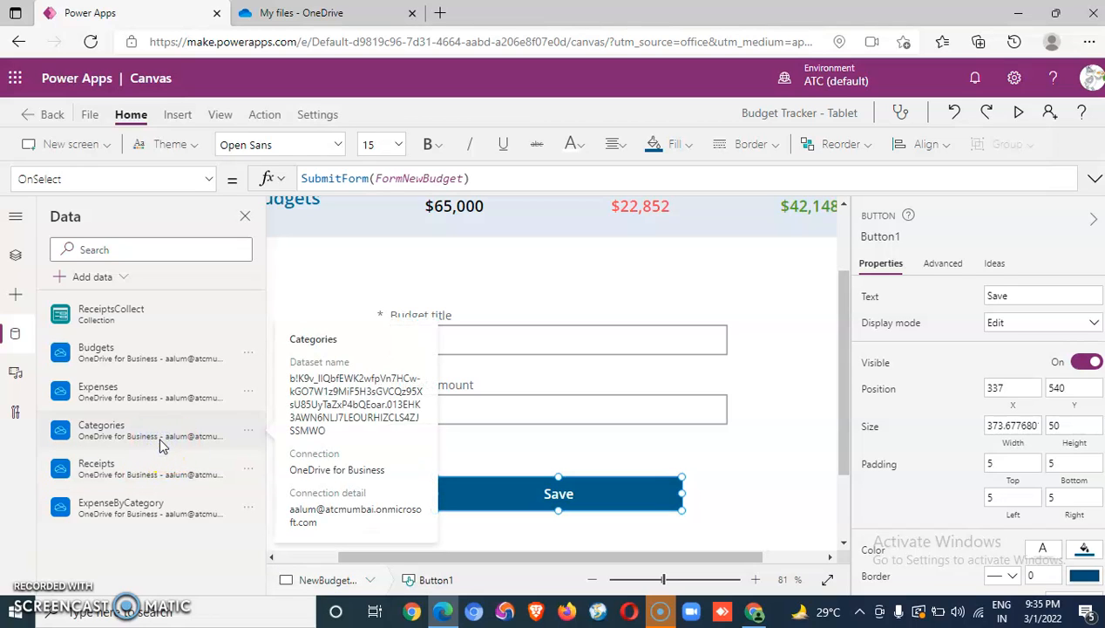
mouse_move(404, 538)
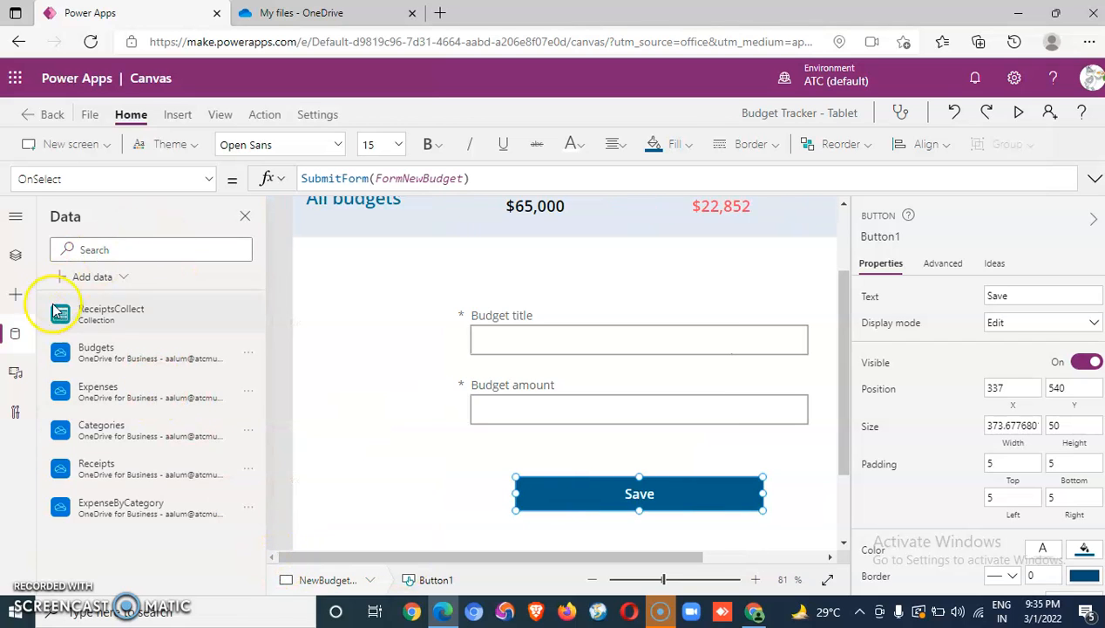
In Tree view, select BudgetScreen's PieChart2 to inspect its ExpenseByCategory Items formula
click(15, 254)
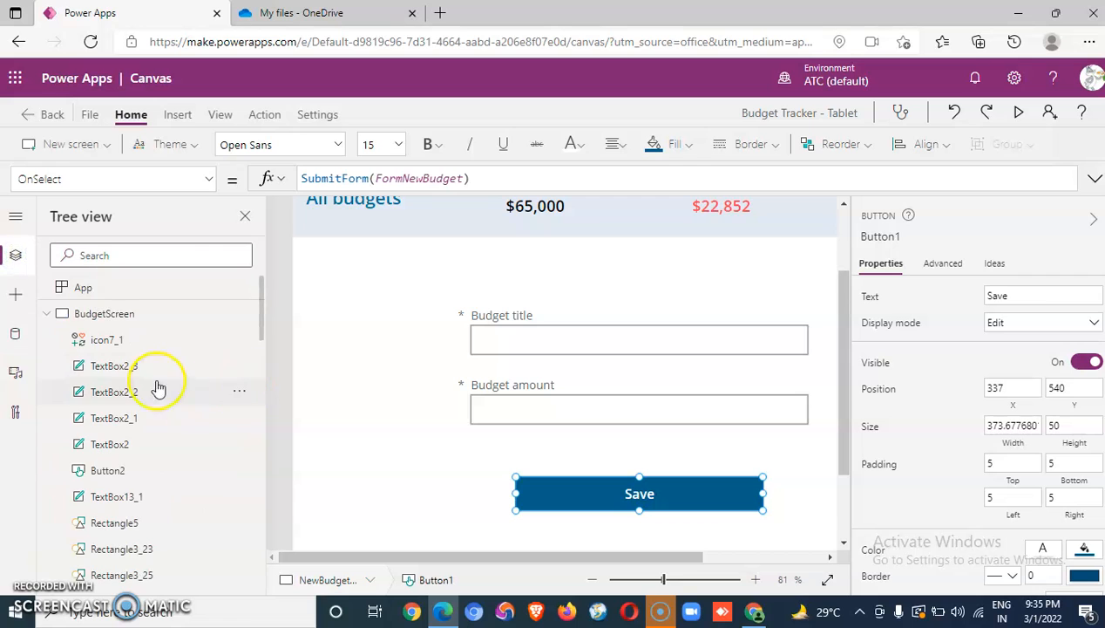
scroll(down, 3)
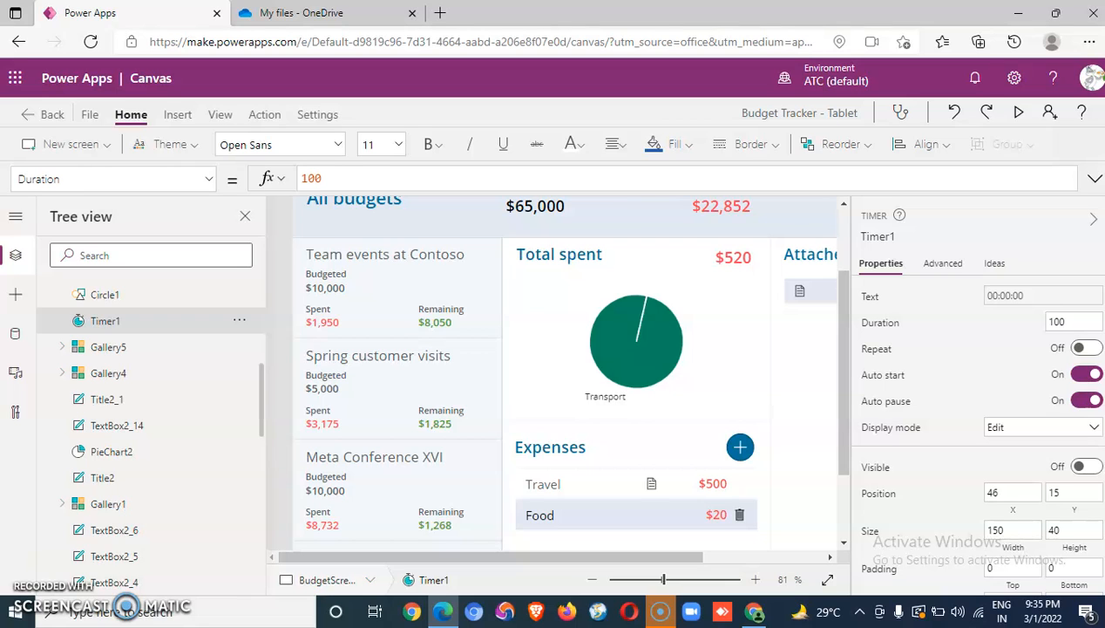
mouse_move(274, 399)
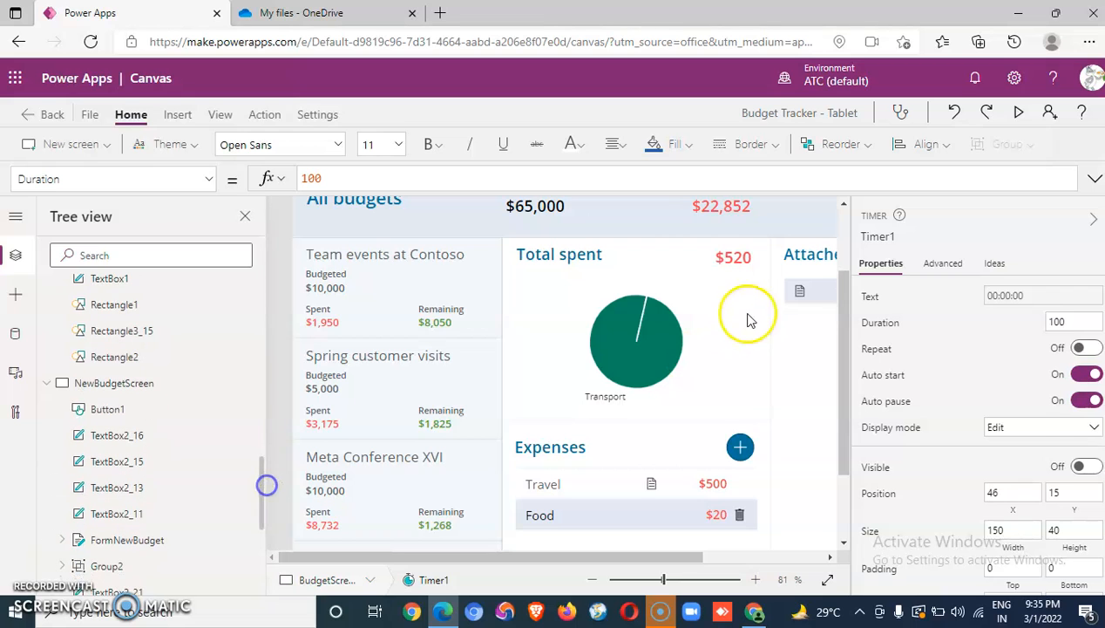
click(636, 340)
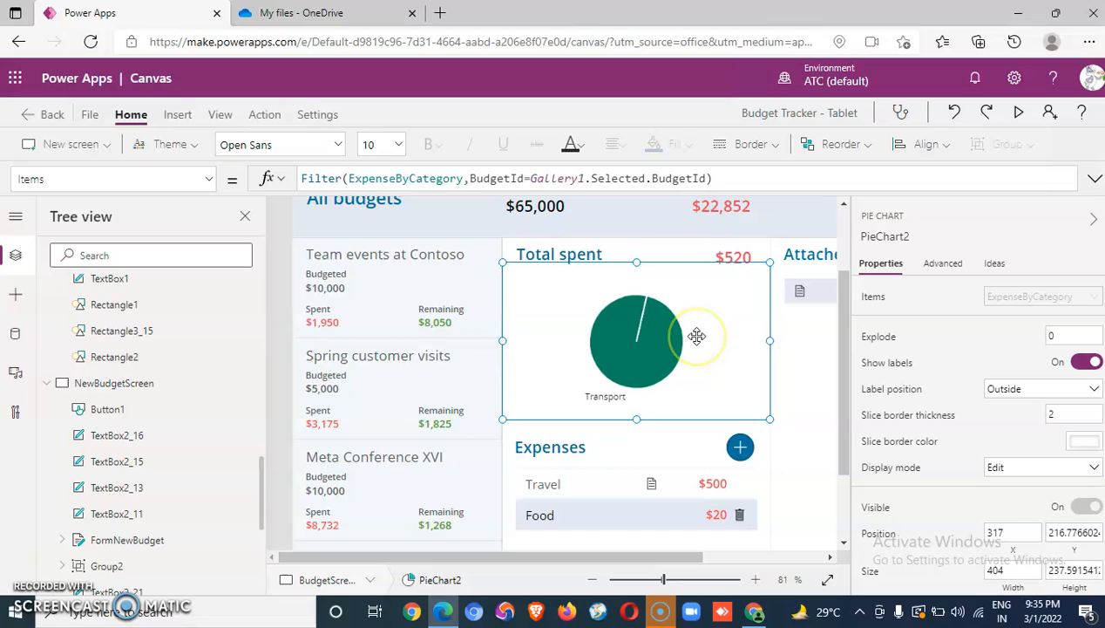
mouse_move(696, 336)
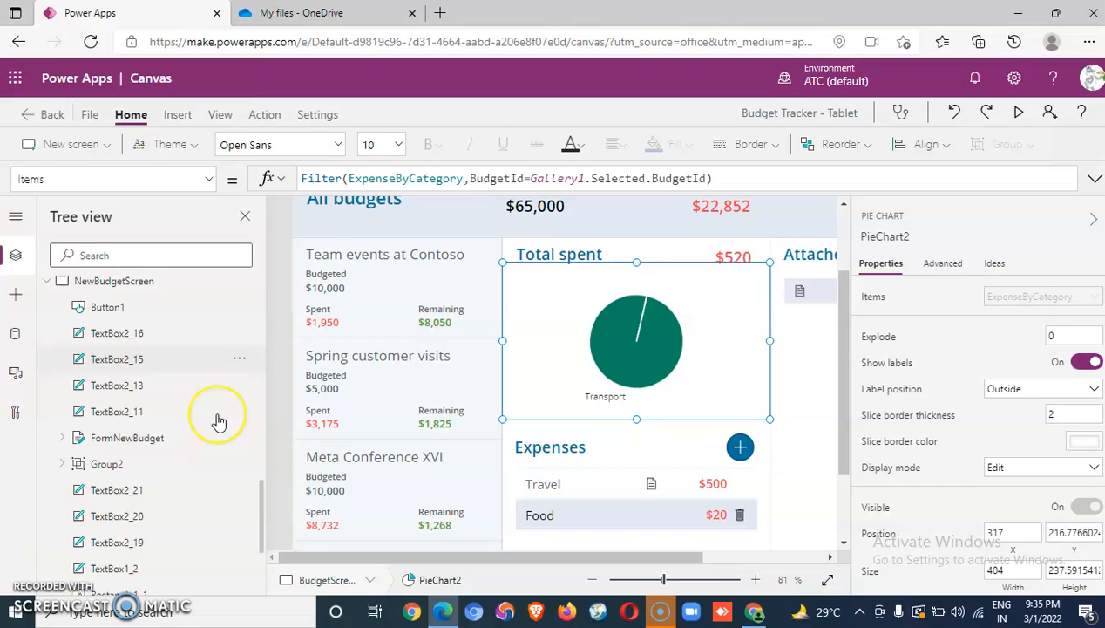
scroll(down, 3)
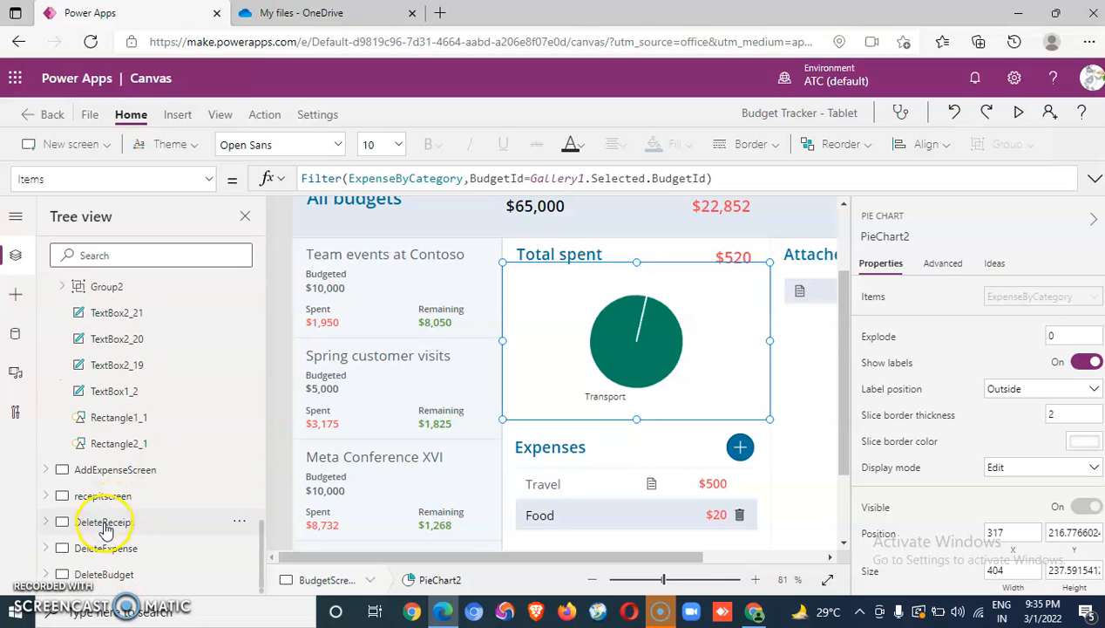
Preview the DeleteReceipt, receiptscreen and DeleteBudget screens, then show NewBudgetScreen
click(103, 522)
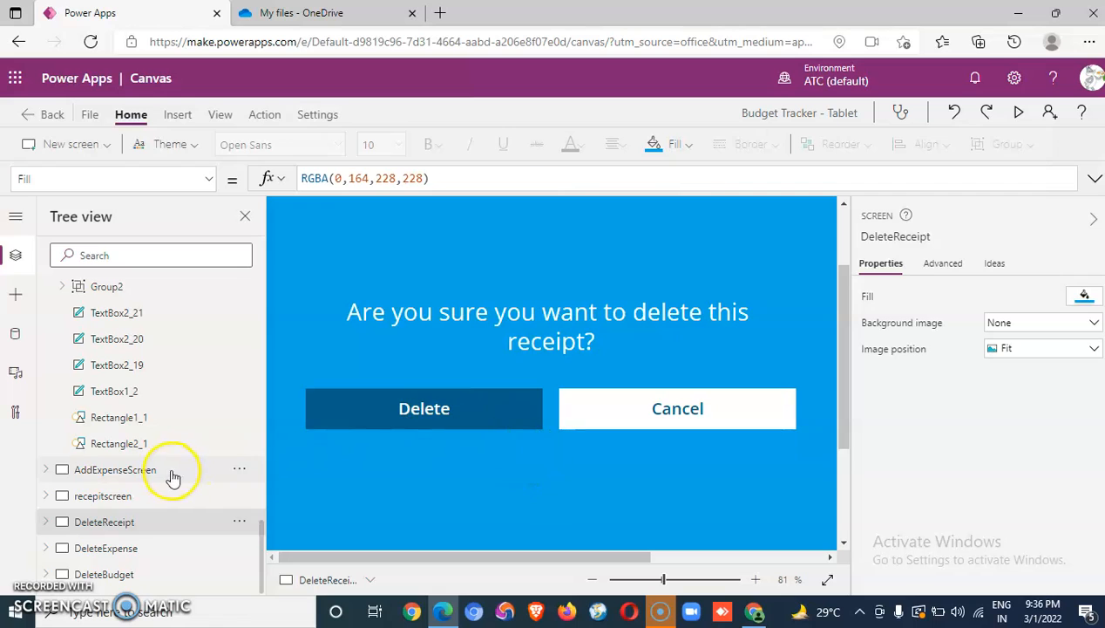
click(103, 495)
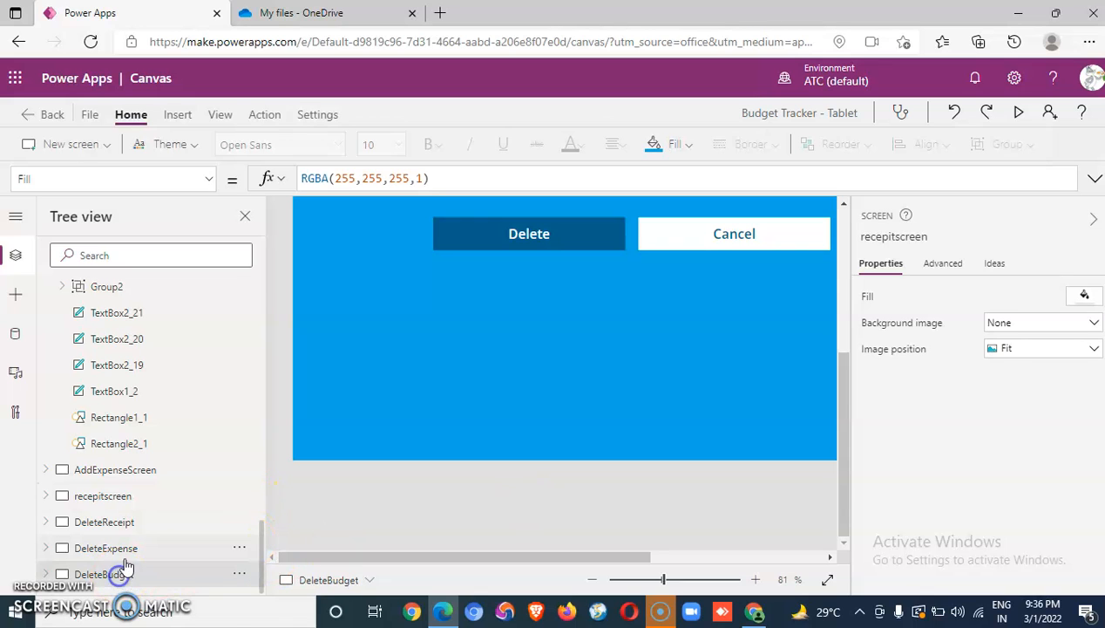
click(108, 548)
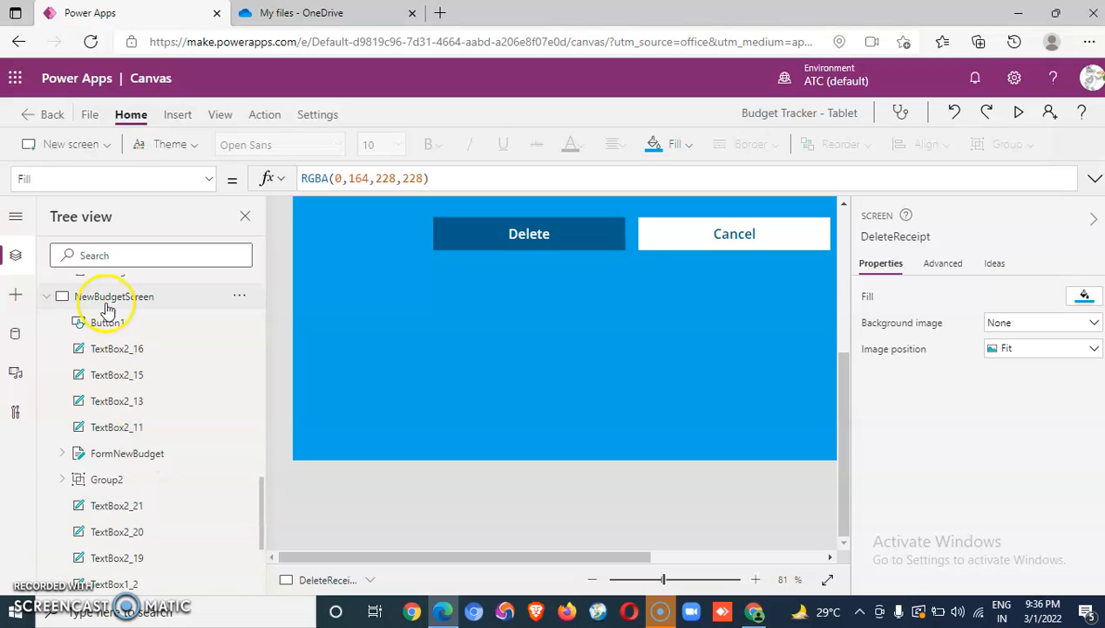
click(114, 296)
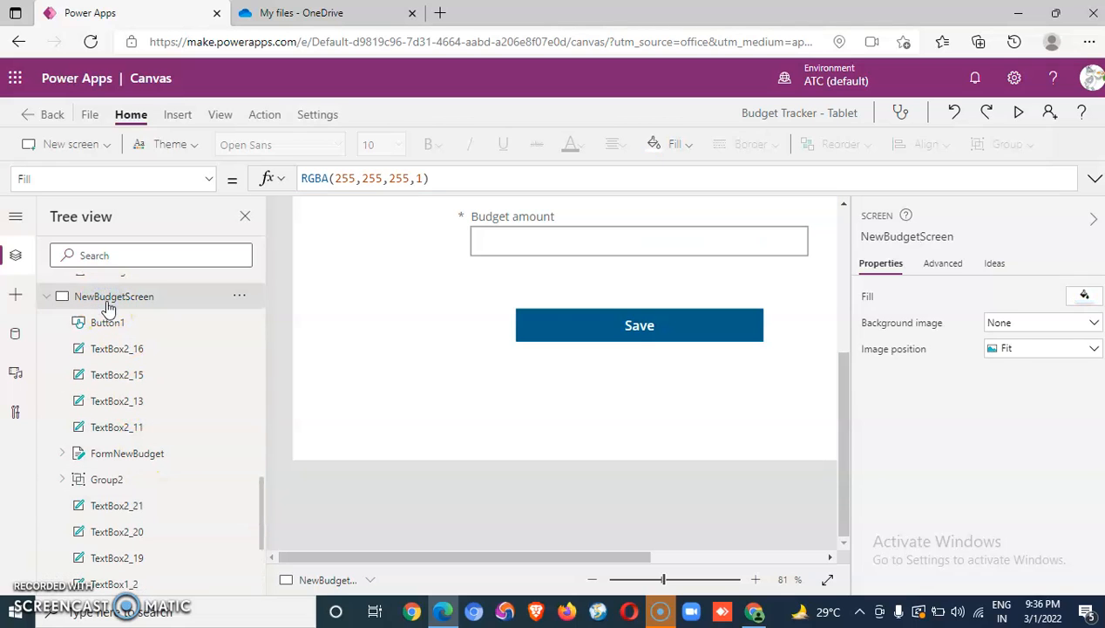